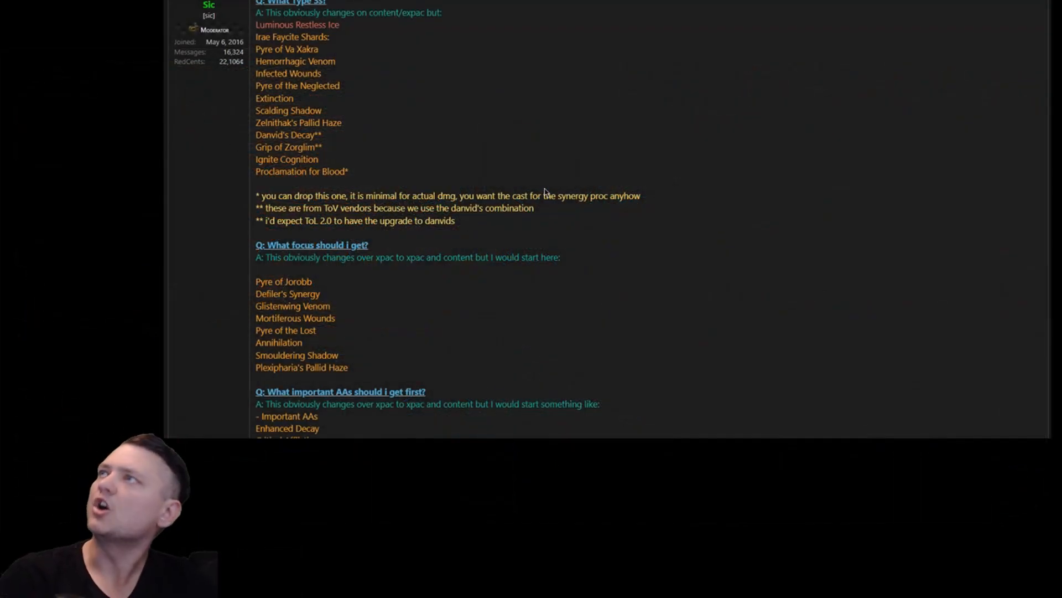
# Reach the 'What focus should I get?' answer and highlight the Pyre of Jorobb name.
pyautogui.scroll(3)
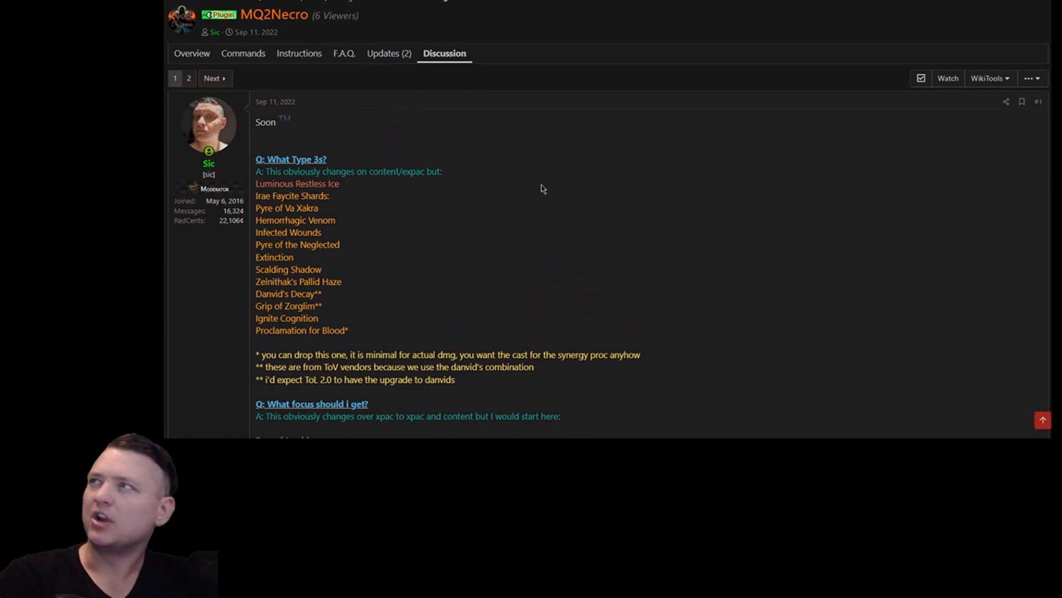
pyautogui.scroll(-3)
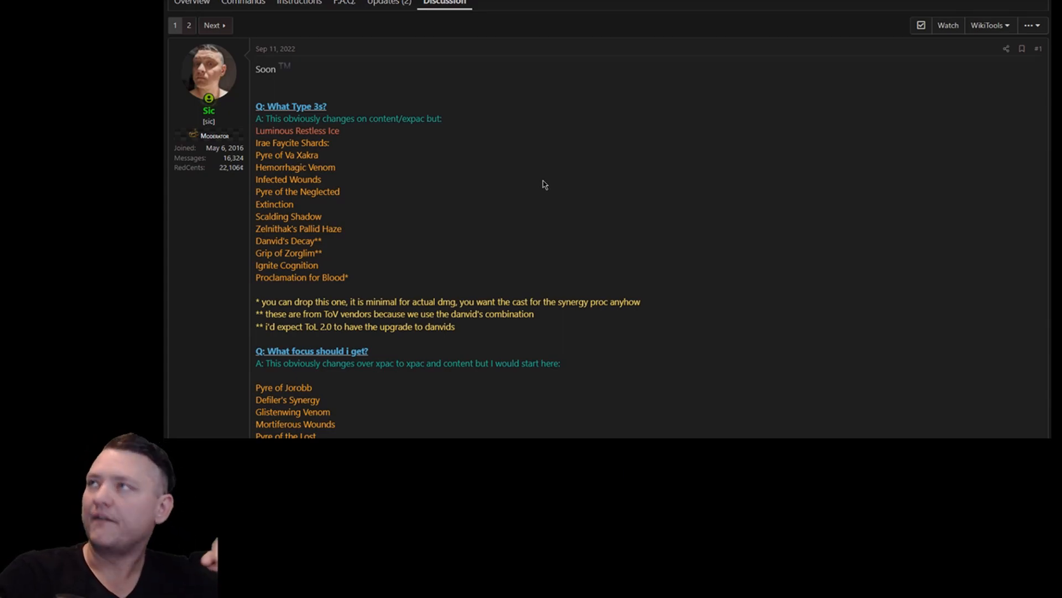
pyautogui.moveTo(296, 147)
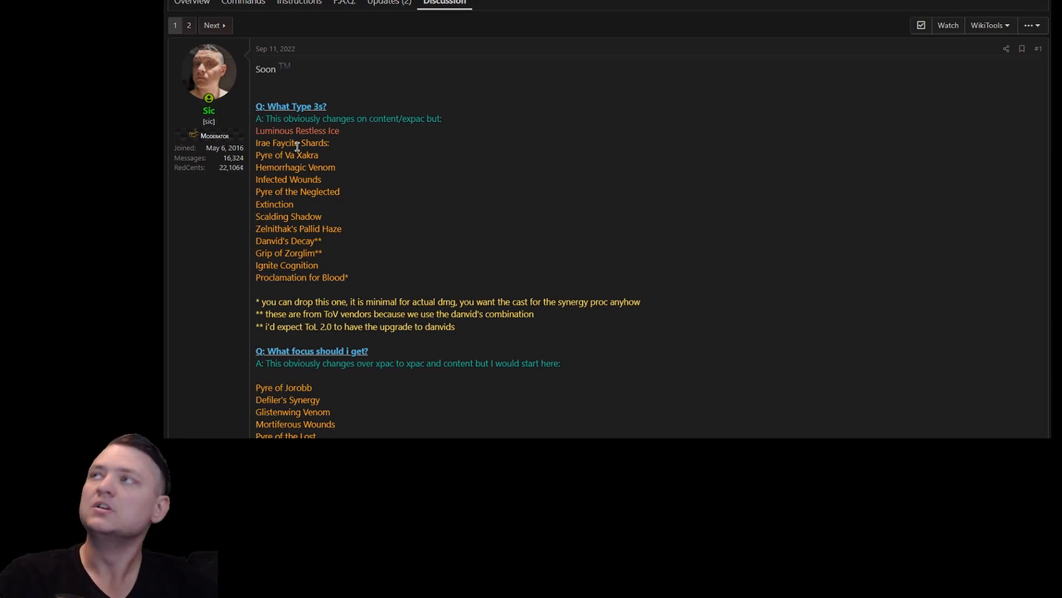
pyautogui.moveTo(361, 136)
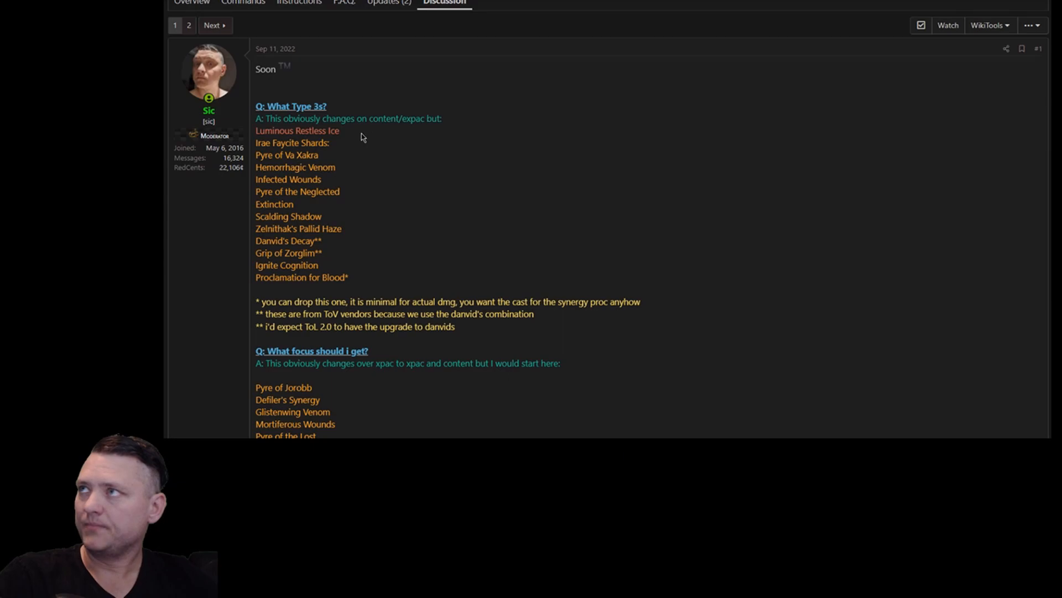
pyautogui.doubleClick(296, 130)
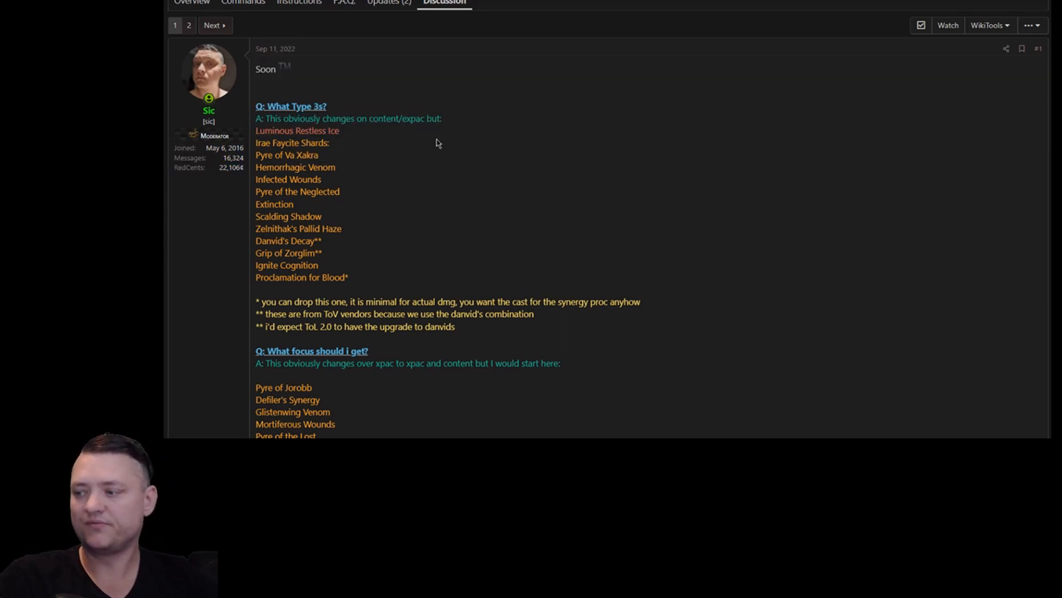
pyautogui.moveTo(389, 253)
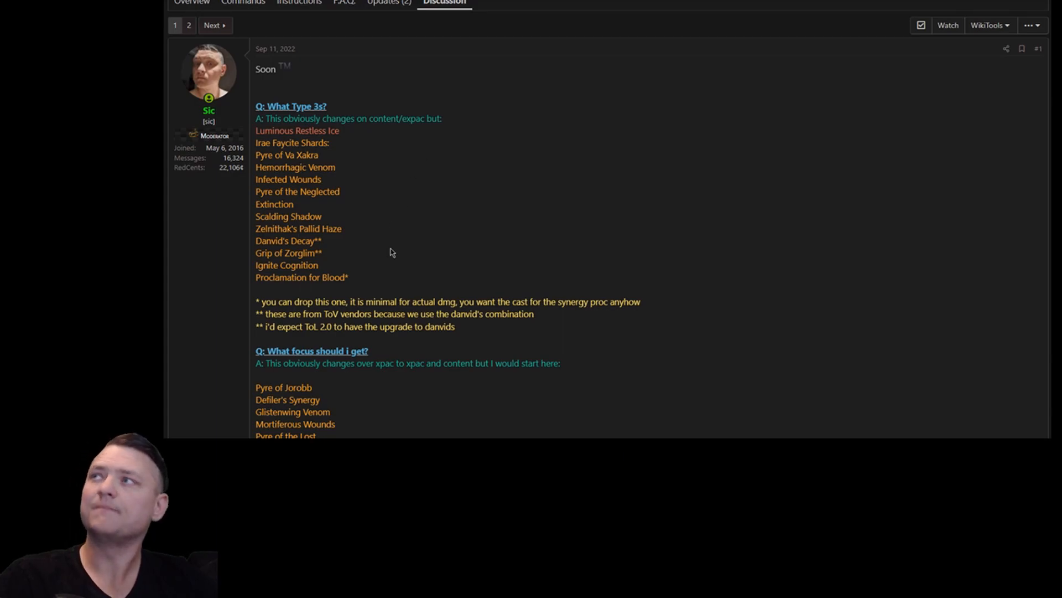
pyautogui.moveTo(256, 143)
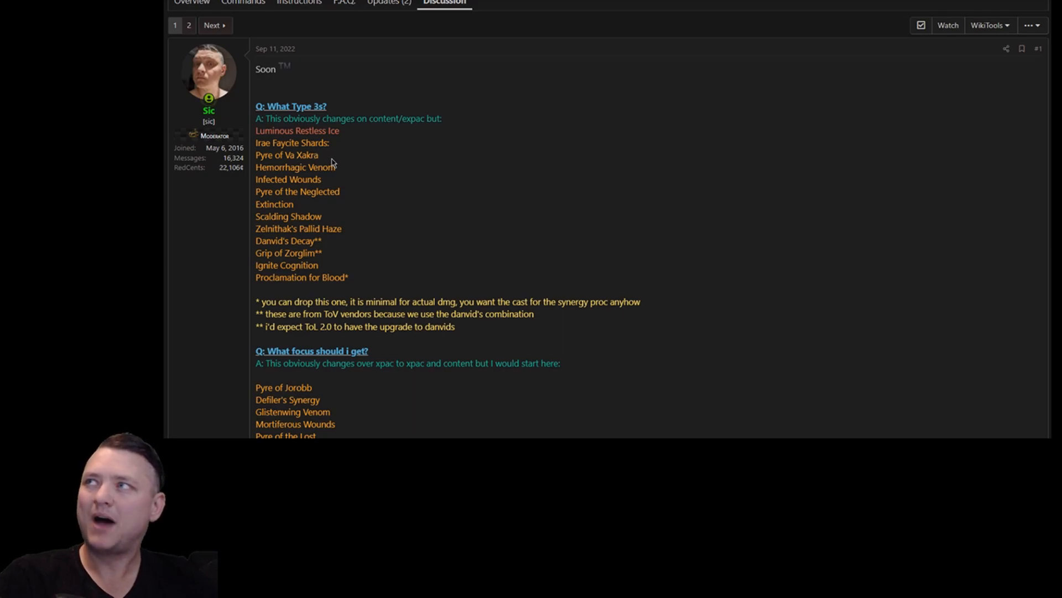
pyautogui.moveTo(342, 184)
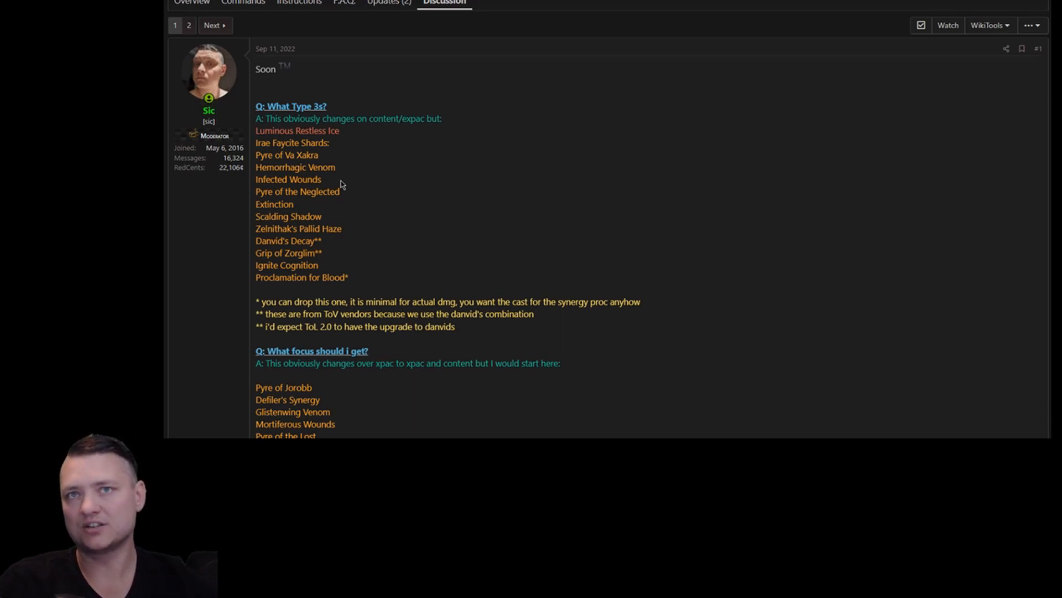
pyautogui.moveTo(319, 301)
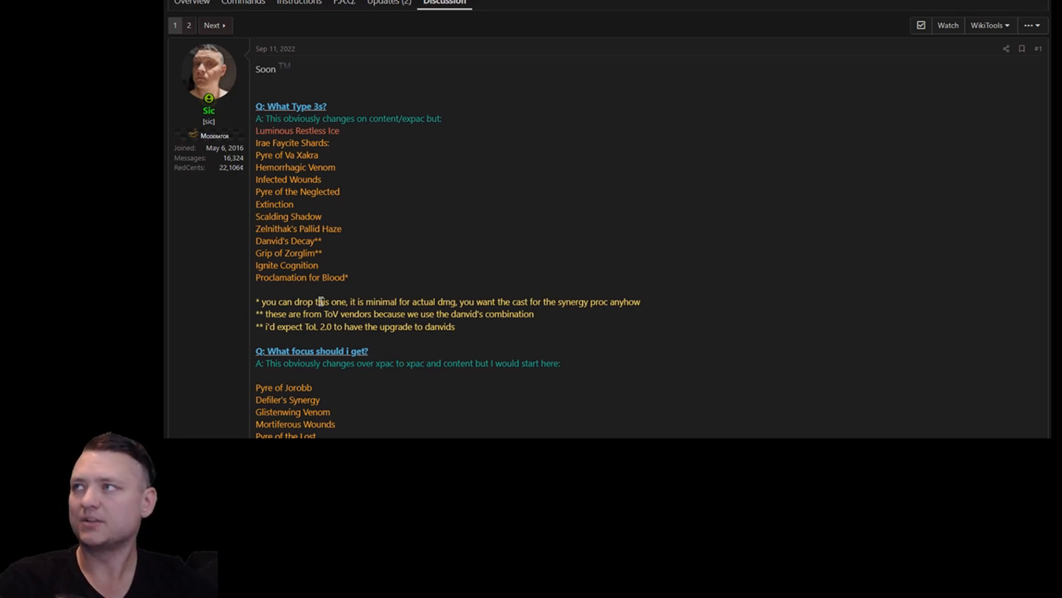
pyautogui.moveTo(359, 281)
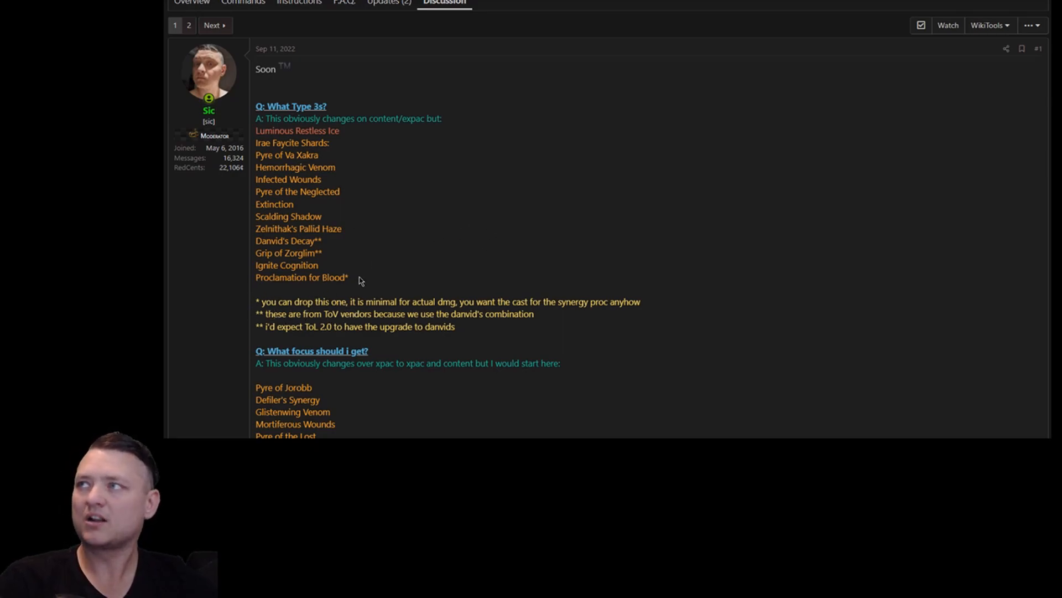
pyautogui.moveTo(410, 297)
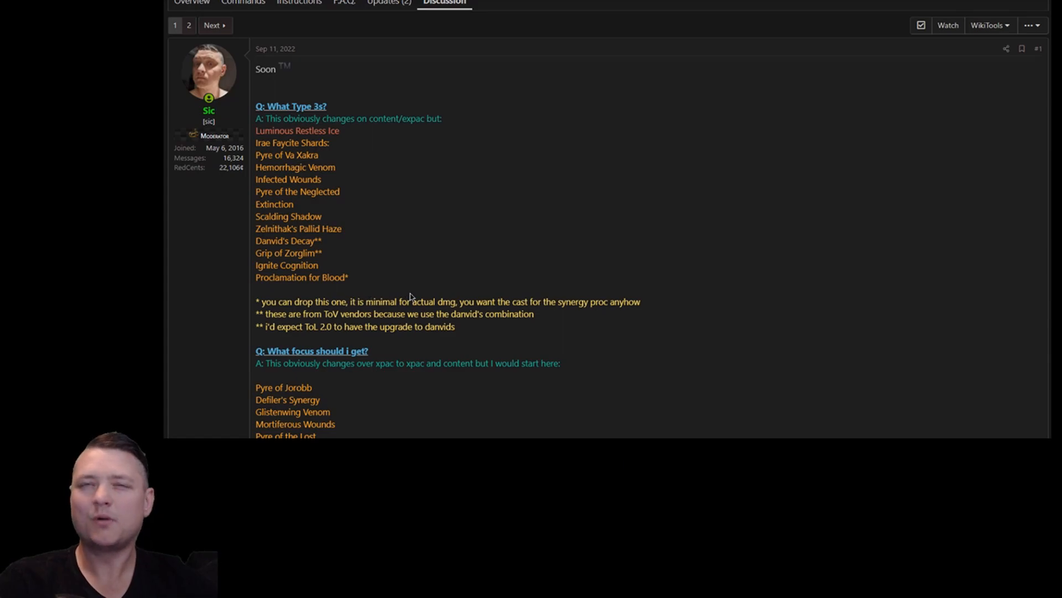
pyautogui.moveTo(528, 293)
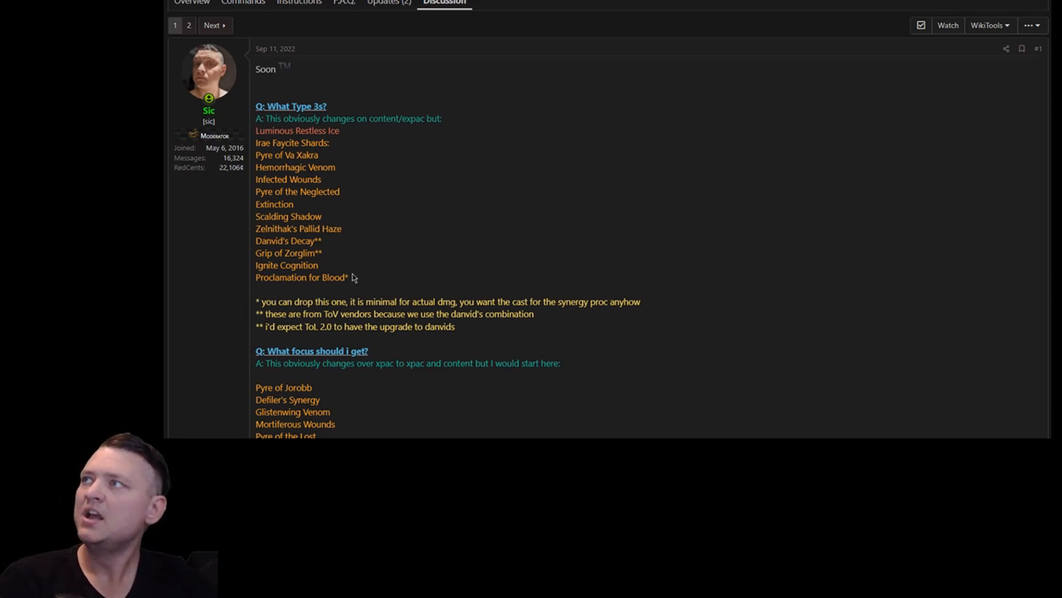
pyautogui.moveTo(298, 329)
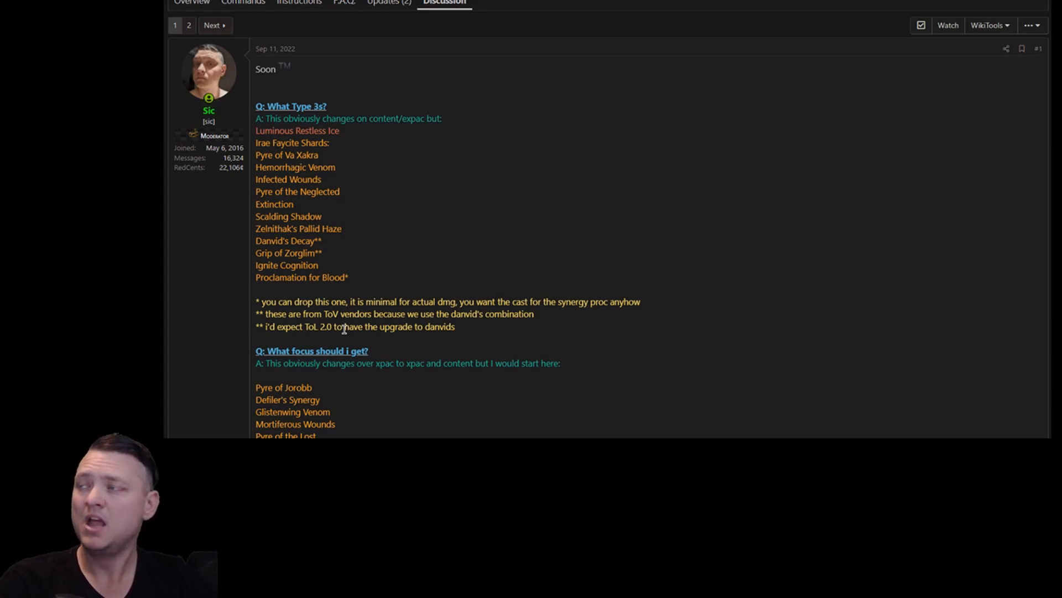
pyautogui.moveTo(348, 279)
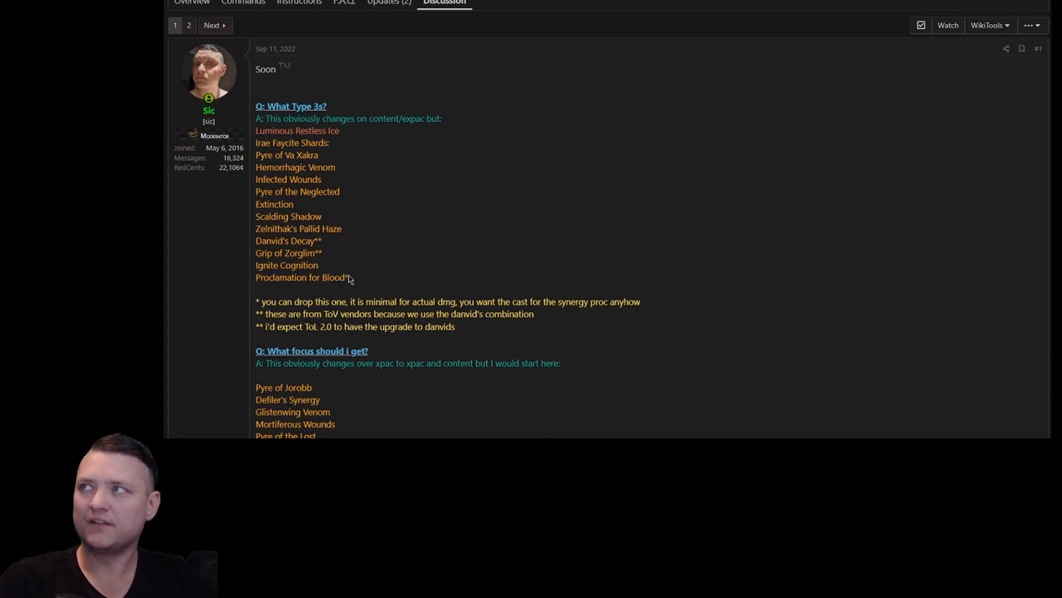
pyautogui.moveTo(304, 233)
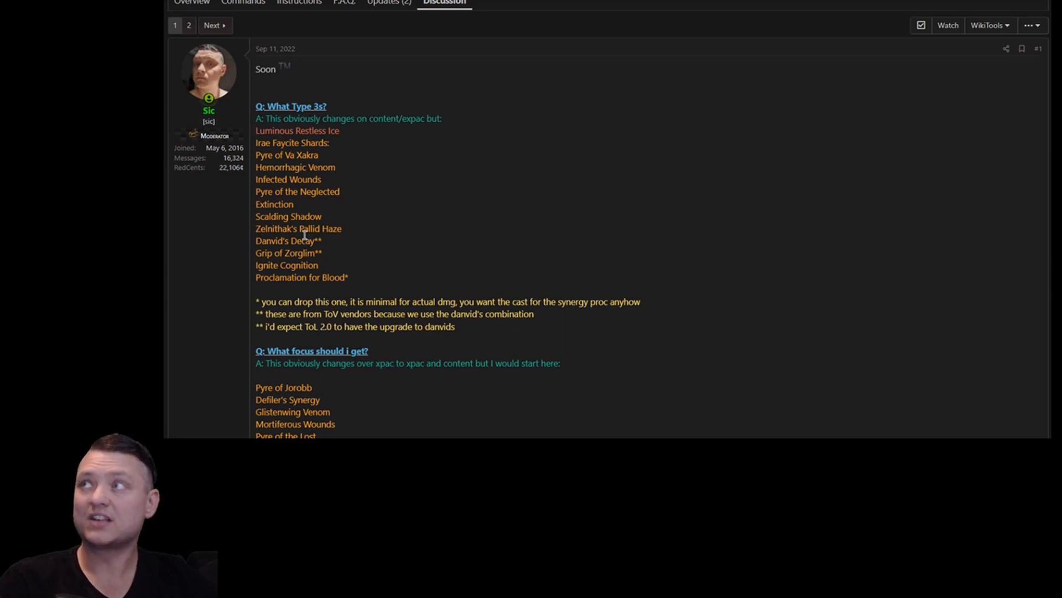
pyautogui.moveTo(308, 233)
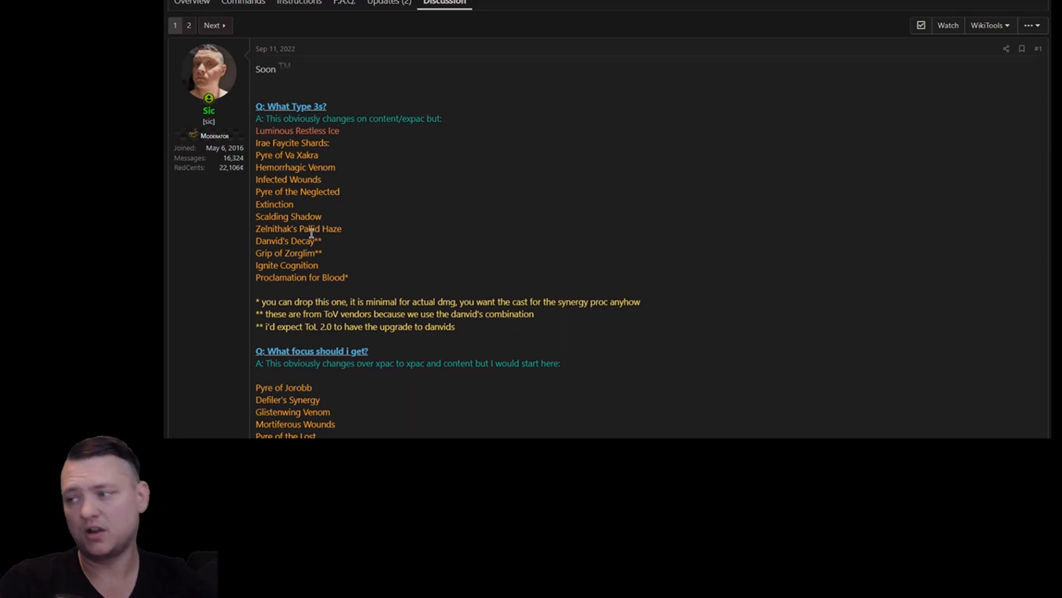
pyautogui.moveTo(359, 251)
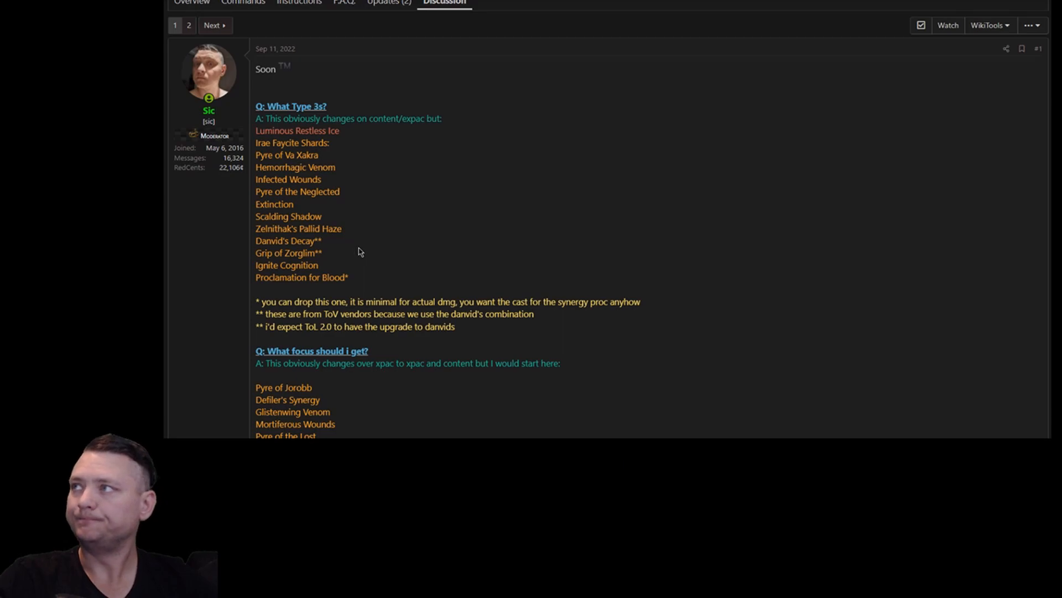
pyautogui.moveTo(368, 142)
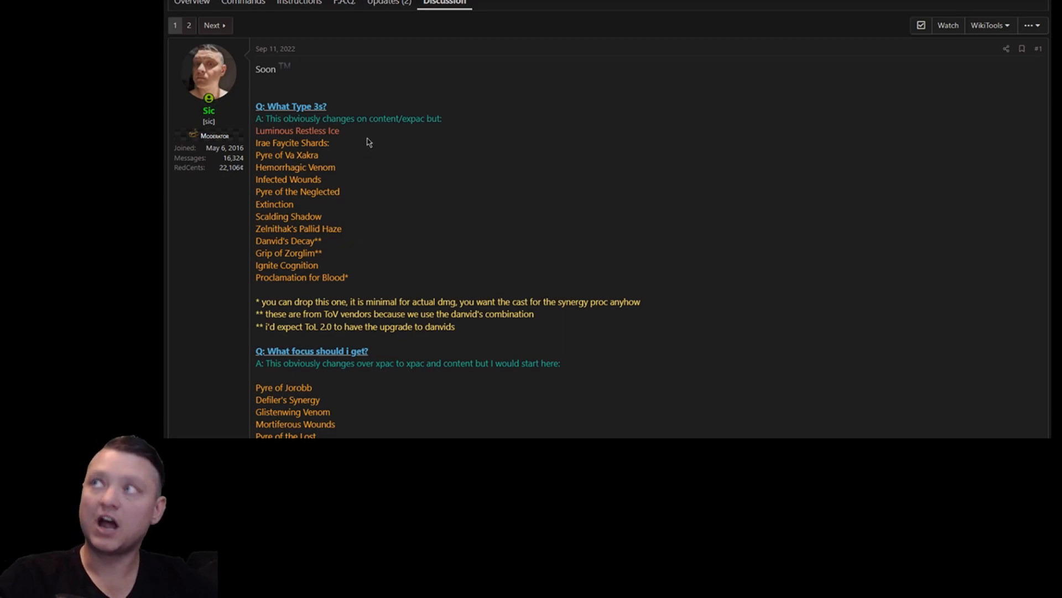
pyautogui.moveTo(435, 299)
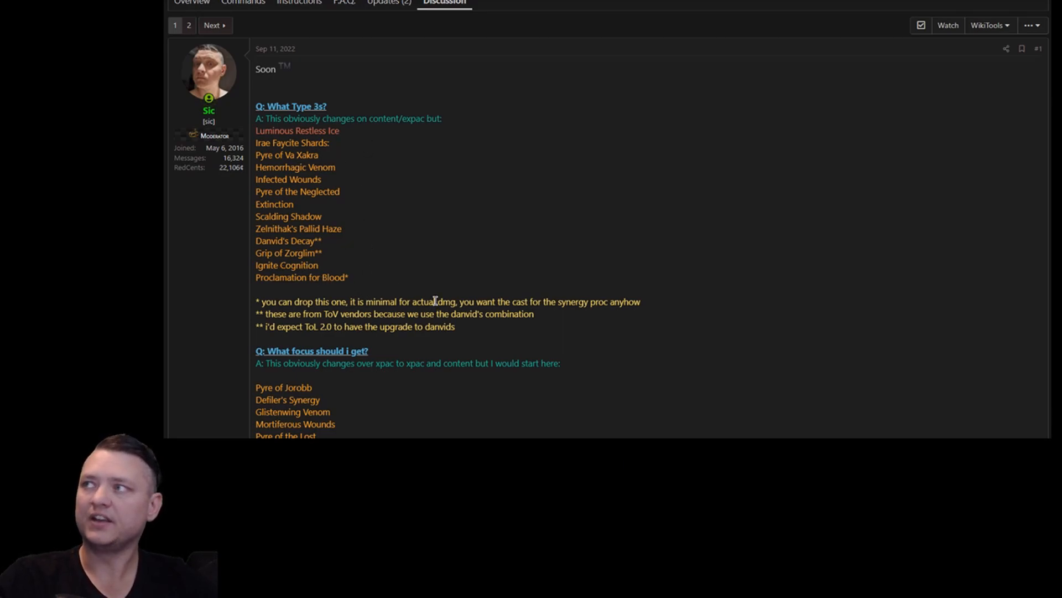
pyautogui.scroll(-3)
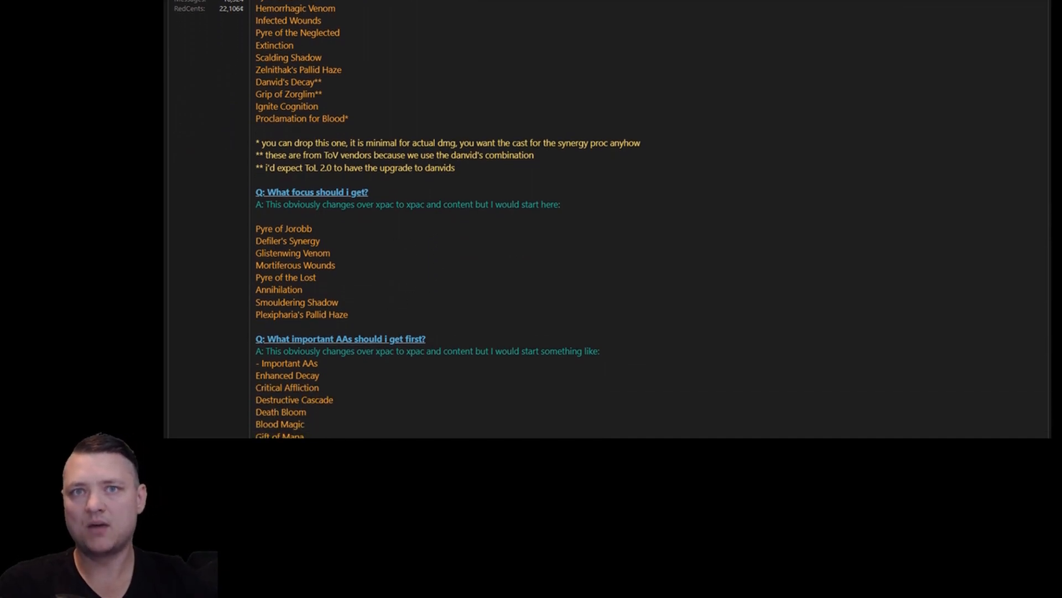
pyautogui.moveTo(366, 217)
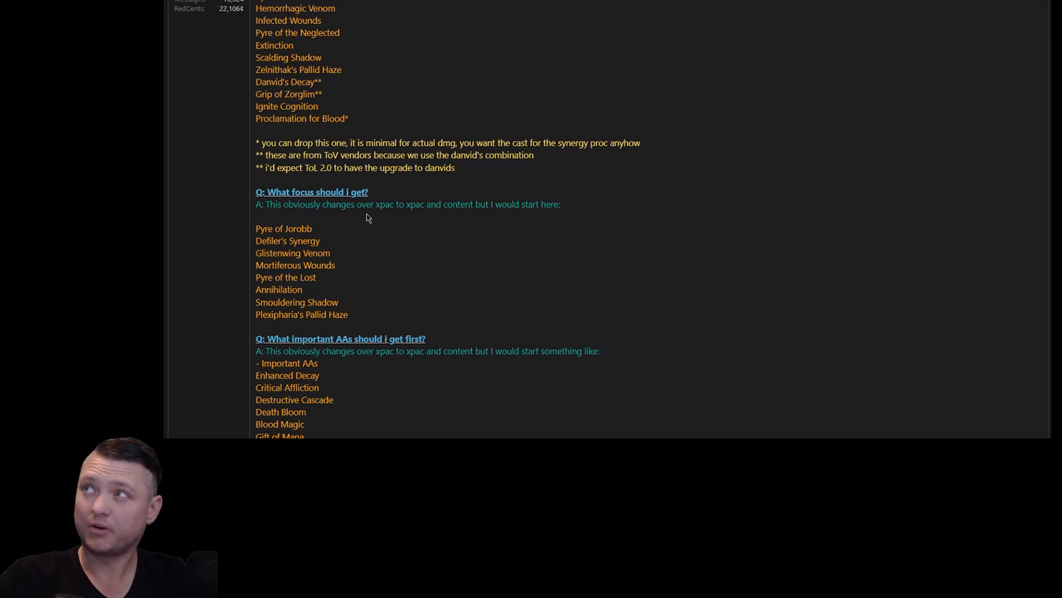
pyautogui.moveTo(272, 230)
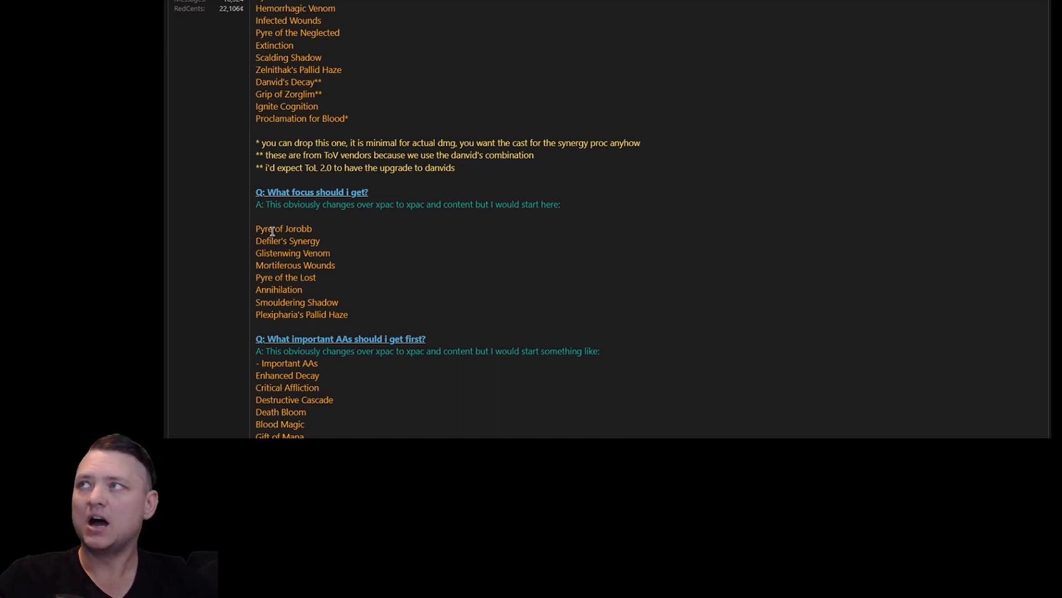
pyautogui.doubleClick(282, 229)
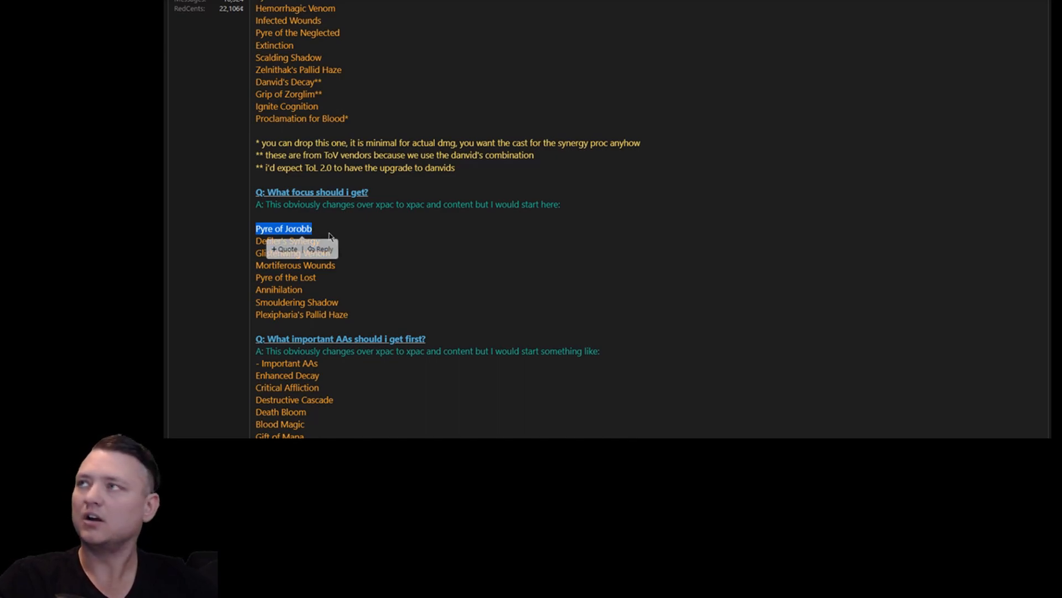
pyautogui.scroll(3)
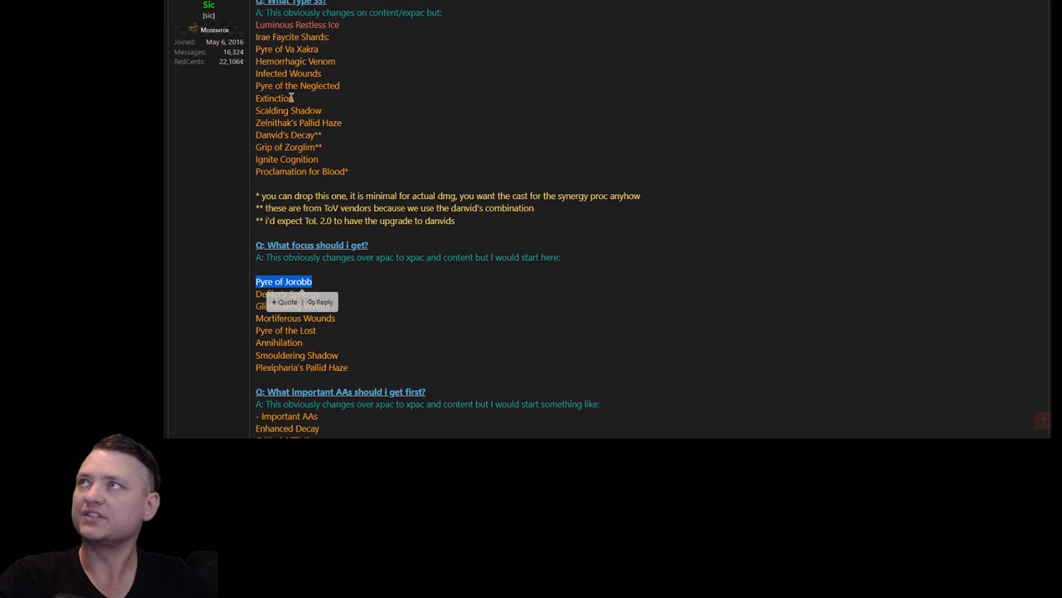
pyautogui.moveTo(327, 53)
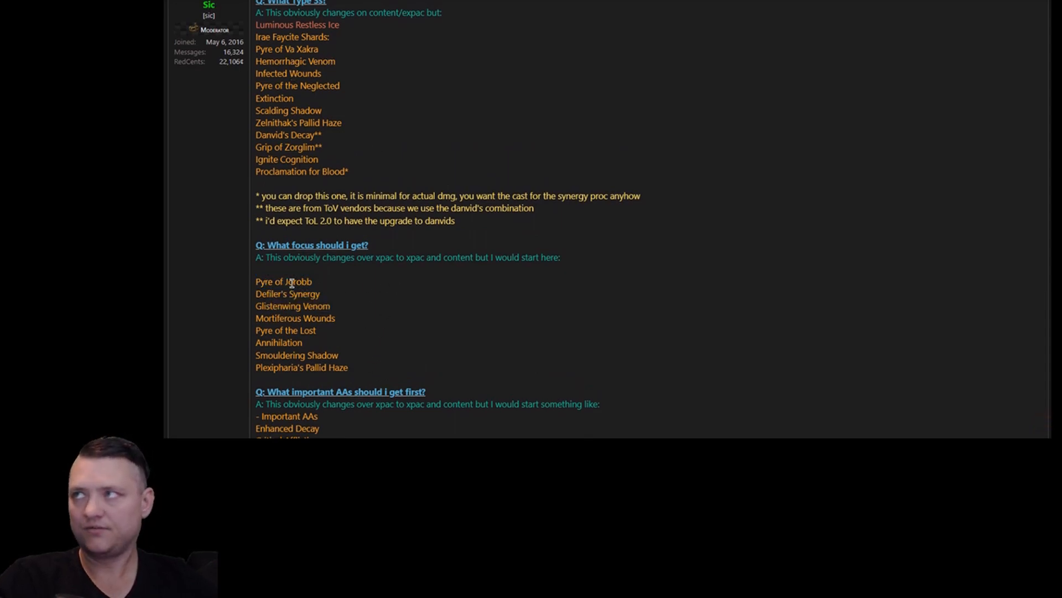
pyautogui.doubleClick(284, 281)
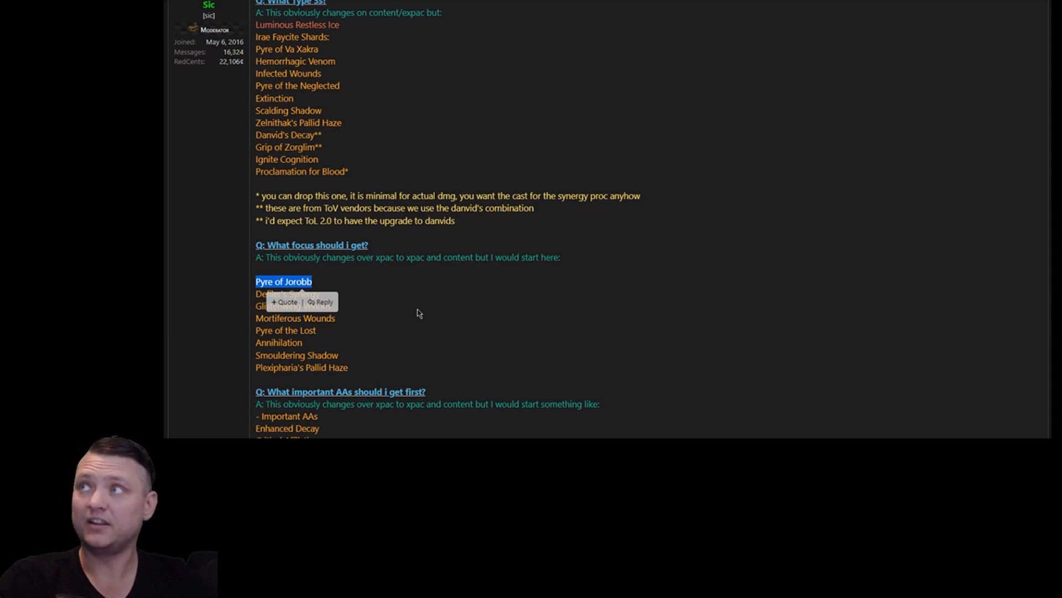
pyautogui.scroll(-3)
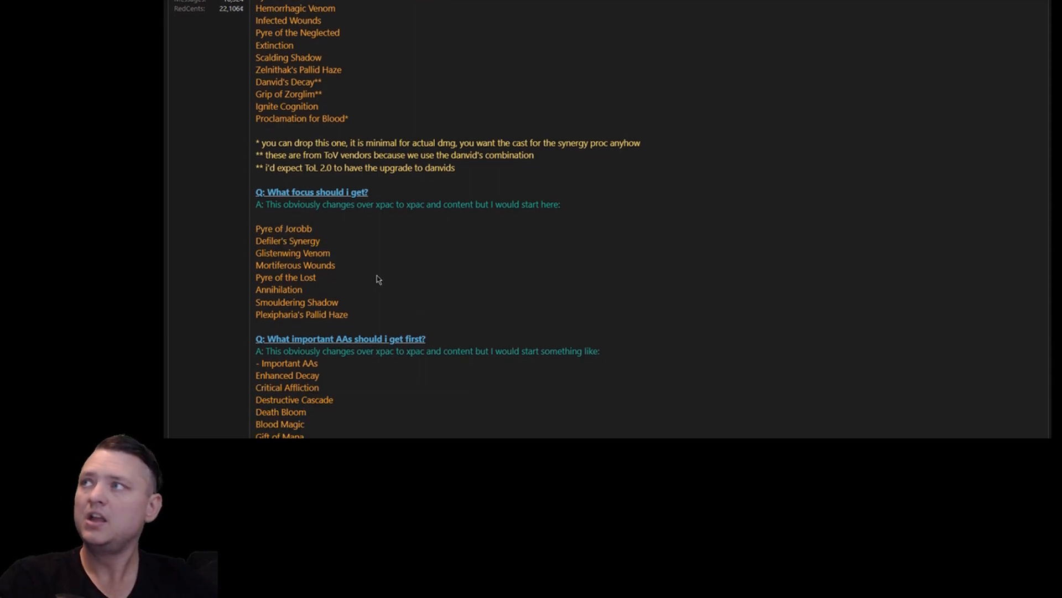
pyautogui.doubleClick(287, 241)
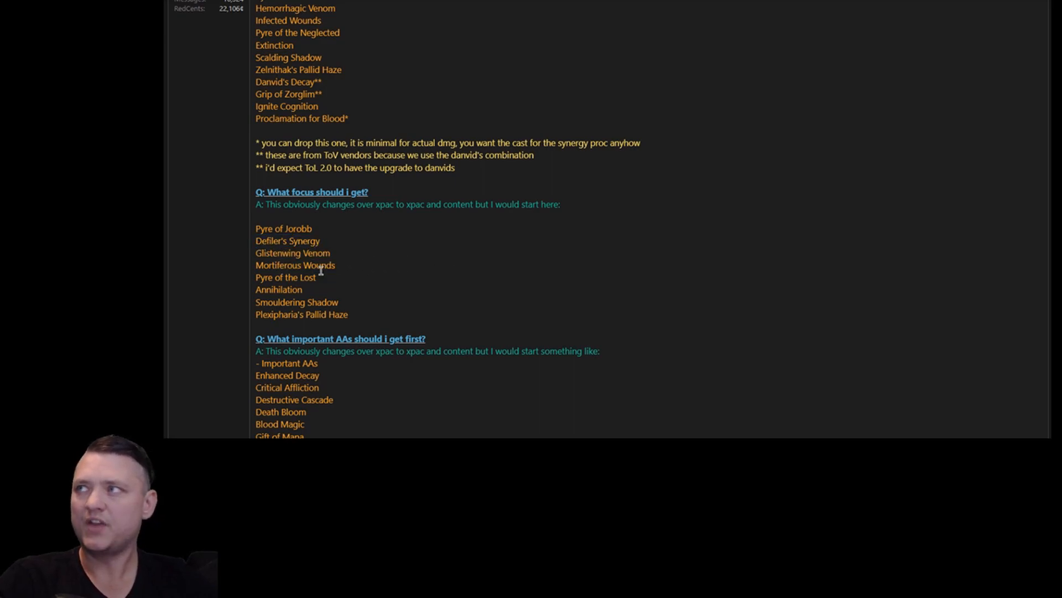
pyautogui.moveTo(365, 246)
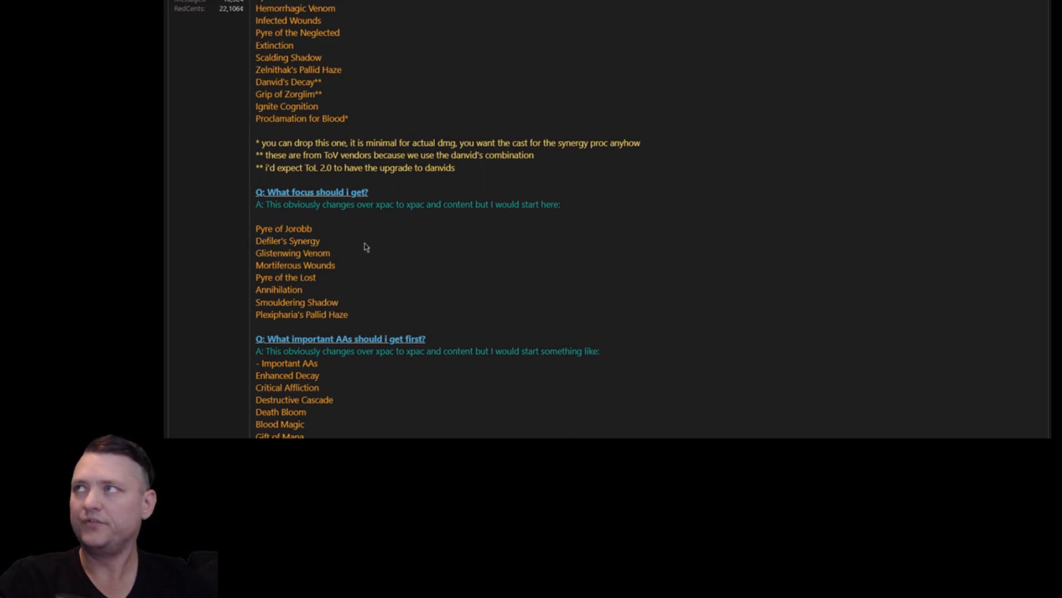
# Scroll past the important AAs and components answers to the clickies answer.
pyautogui.scroll(-3)
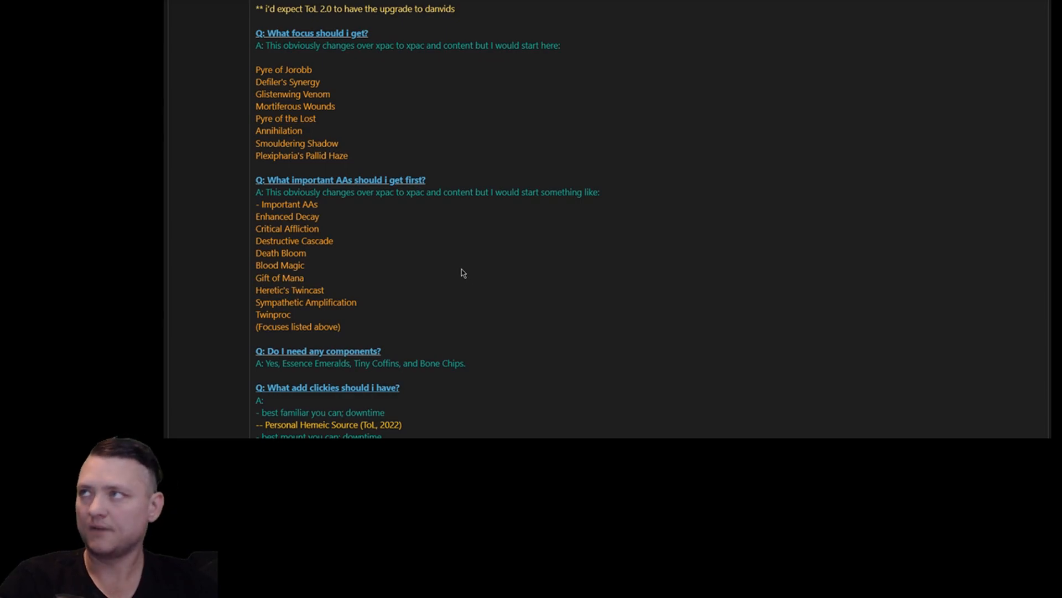
pyautogui.moveTo(334, 222)
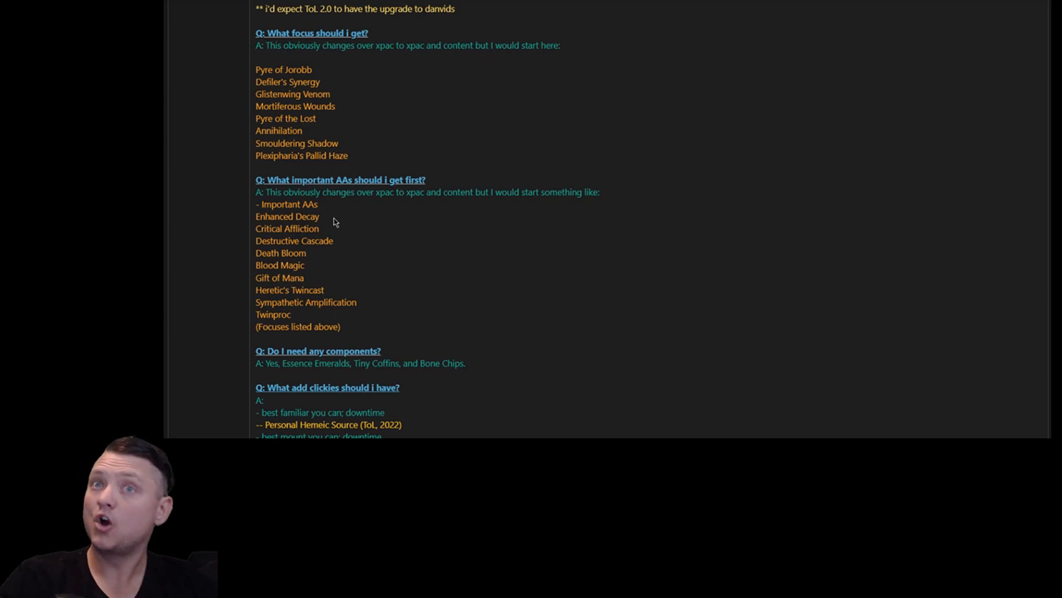
pyautogui.moveTo(328, 265)
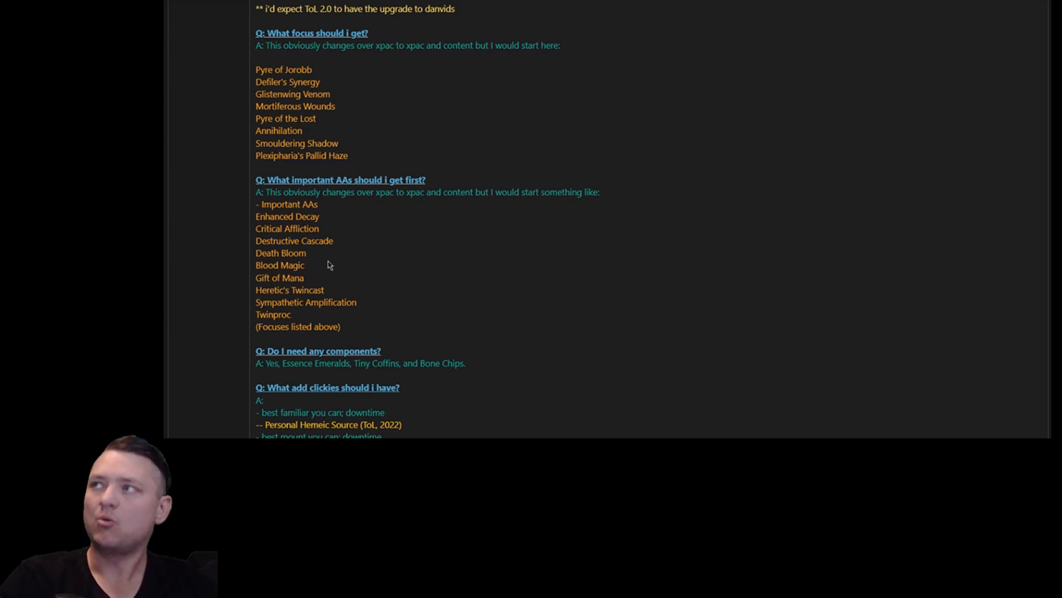
pyautogui.moveTo(329, 279)
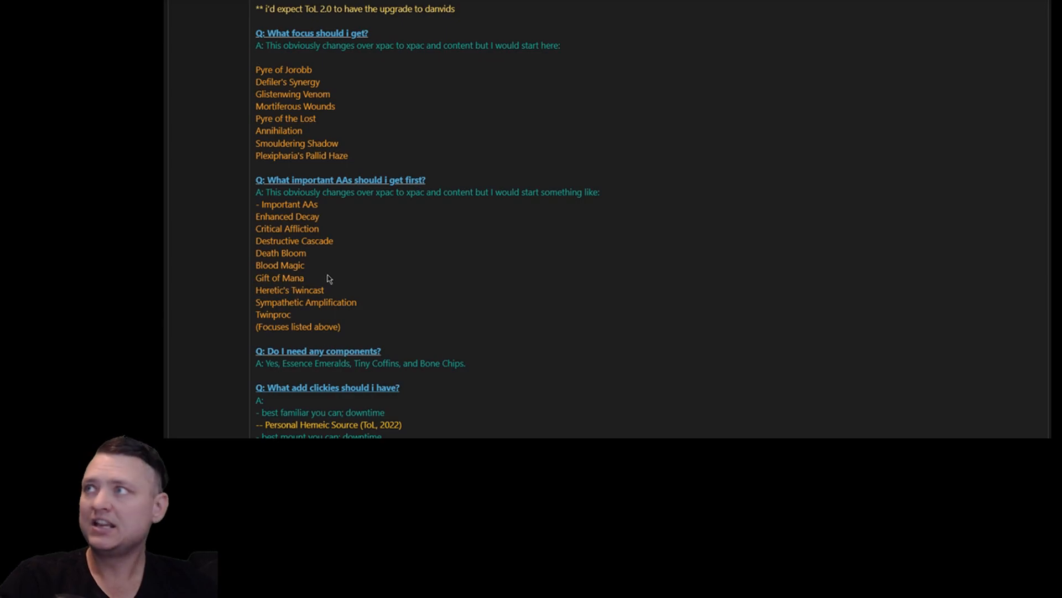
pyautogui.moveTo(383, 305)
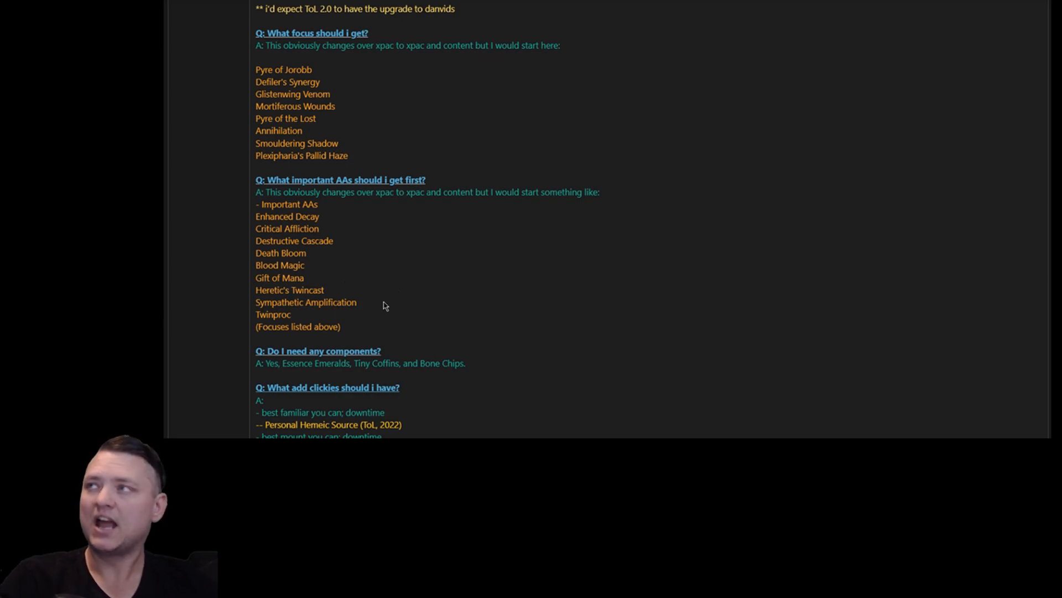
pyautogui.moveTo(381, 317)
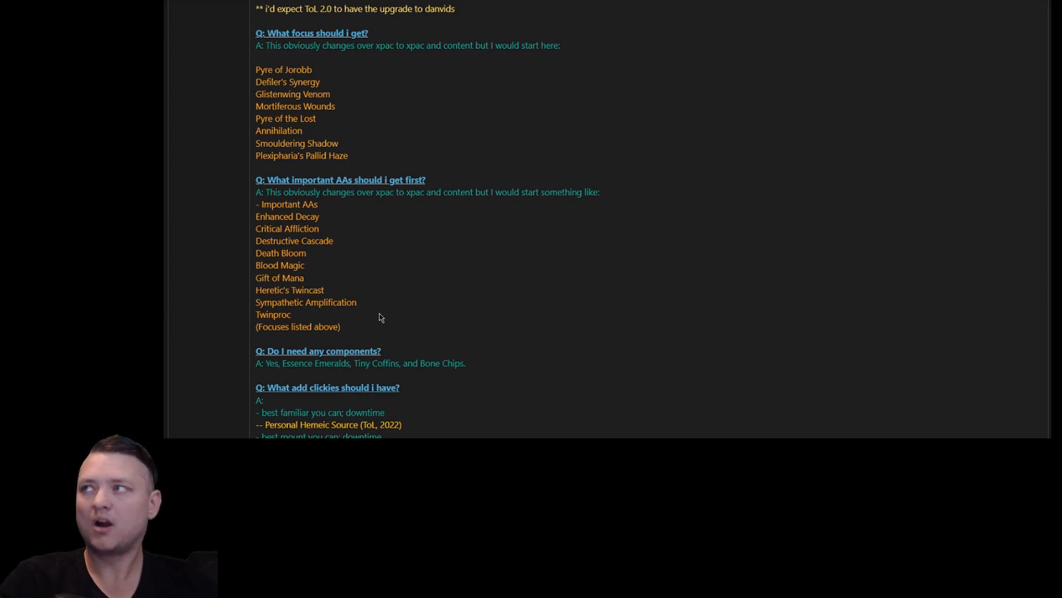
pyautogui.scroll(-3)
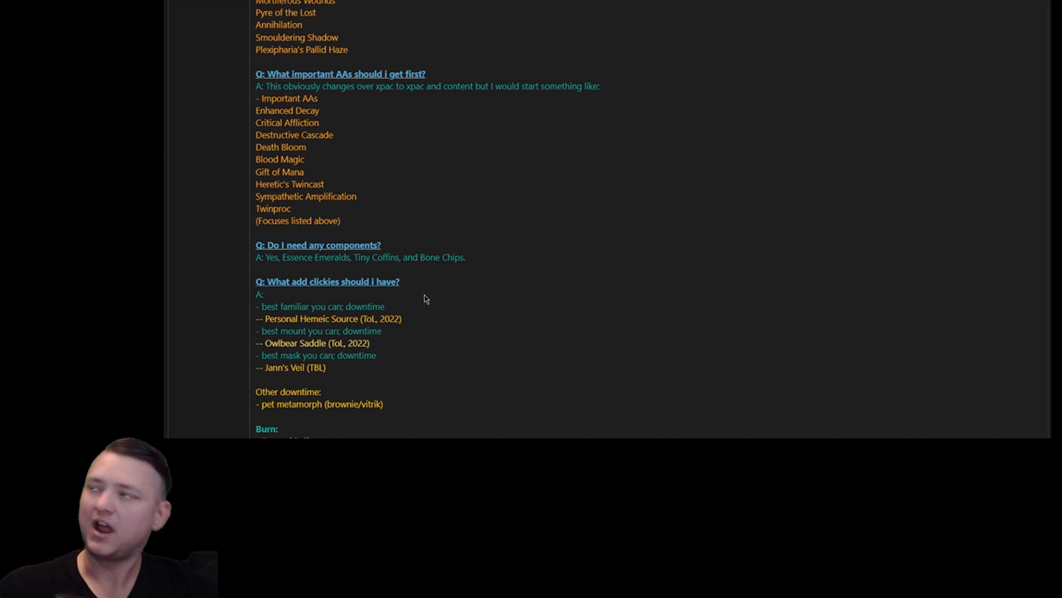
# Scroll to the post's end showing Burn, HealthSelf, ManaSelf and ShrinkGroup picks.
pyautogui.scroll(-3)
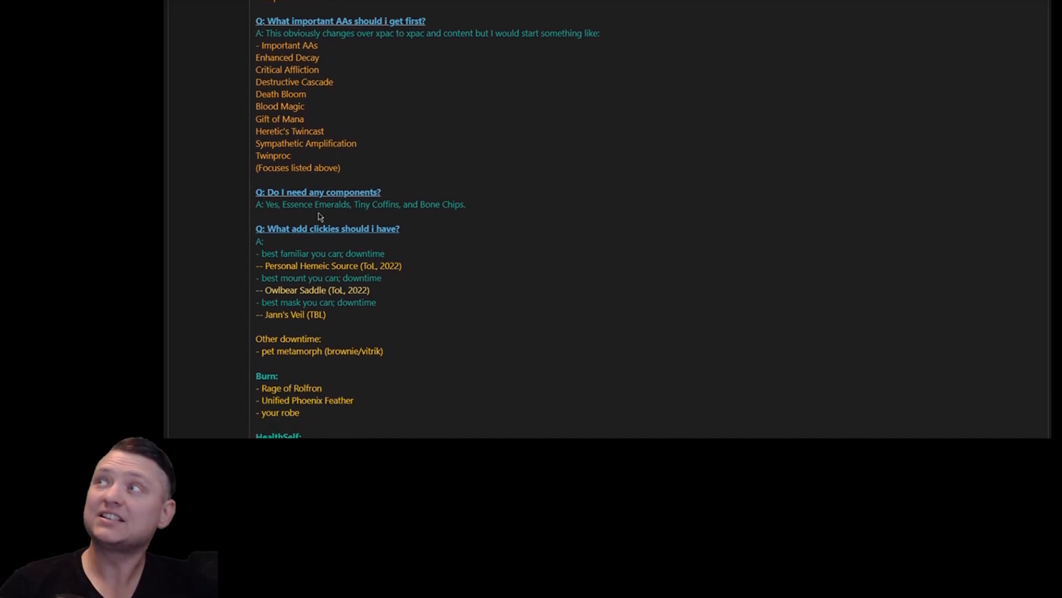
pyautogui.moveTo(449, 215)
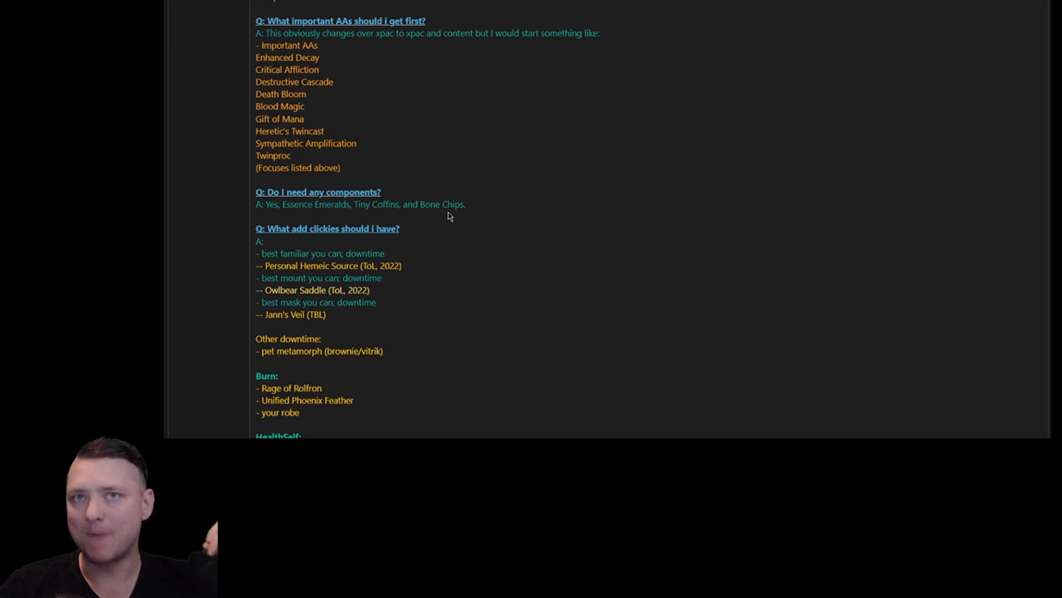
pyautogui.moveTo(425, 218)
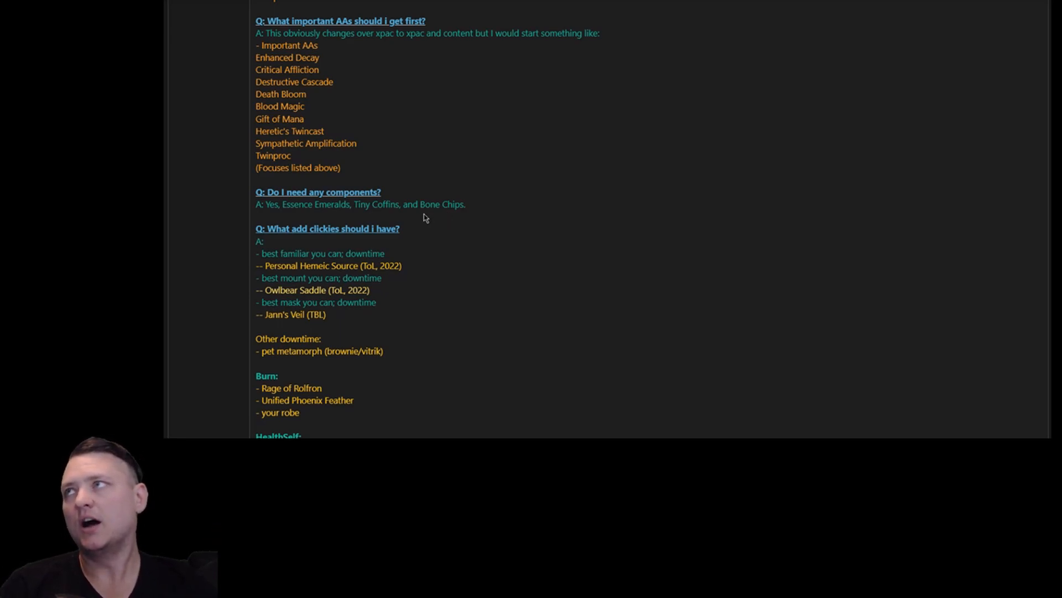
pyautogui.moveTo(450, 228)
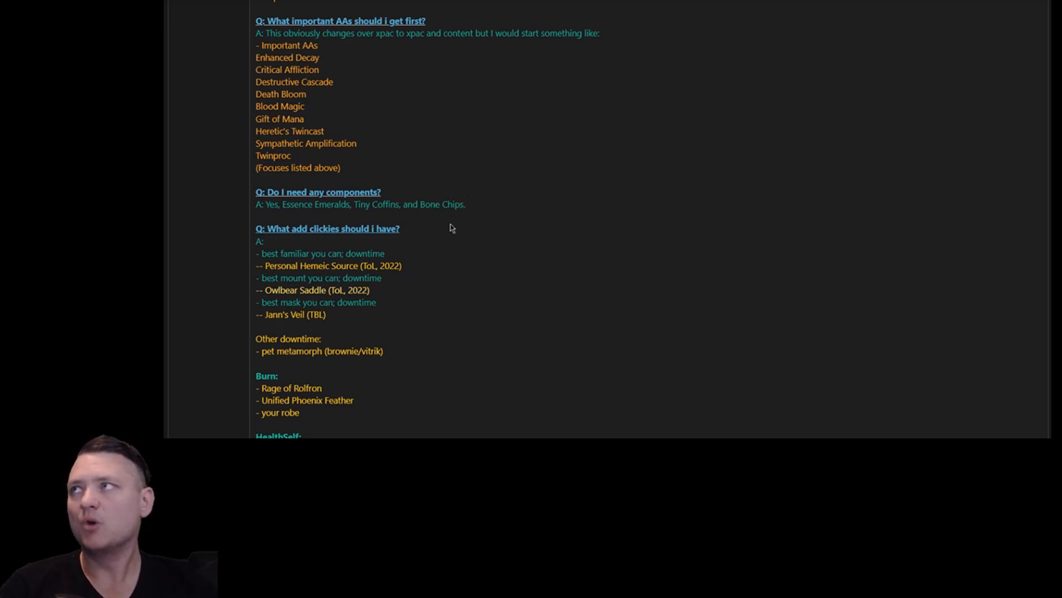
pyautogui.moveTo(458, 226)
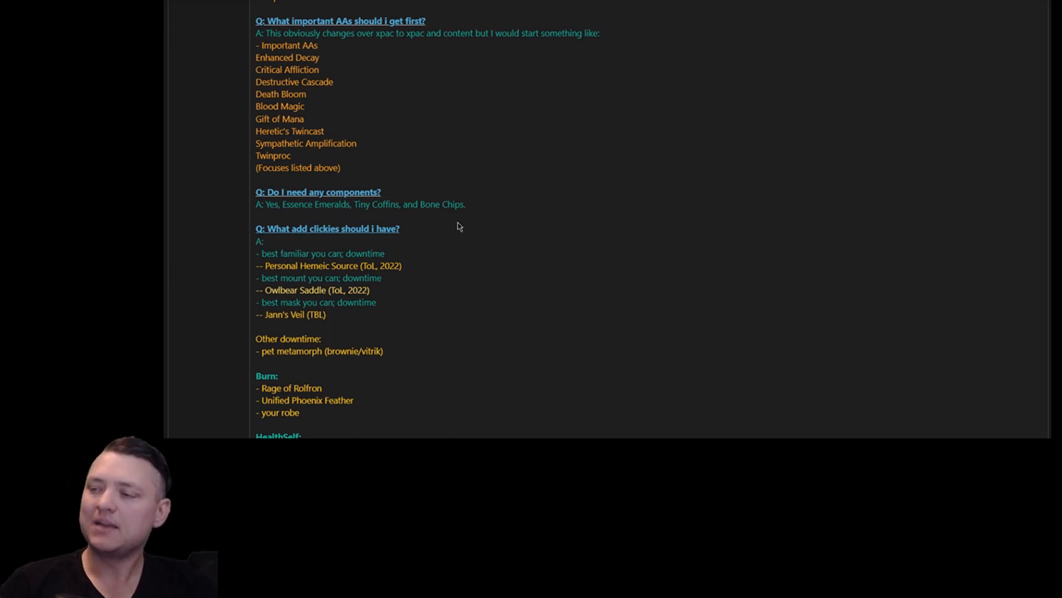
pyautogui.moveTo(409, 216)
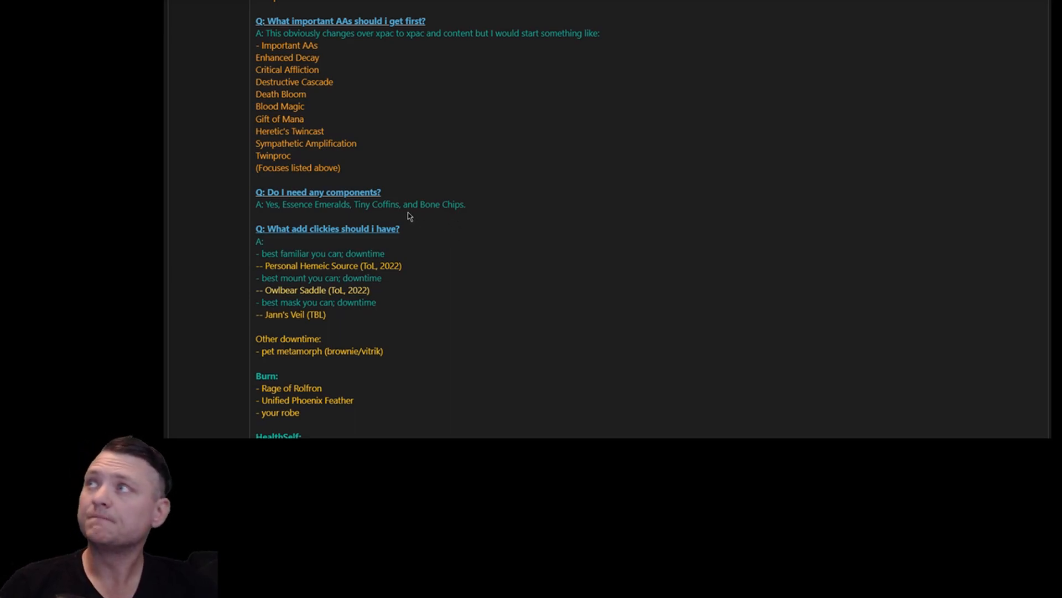
pyautogui.moveTo(313, 225)
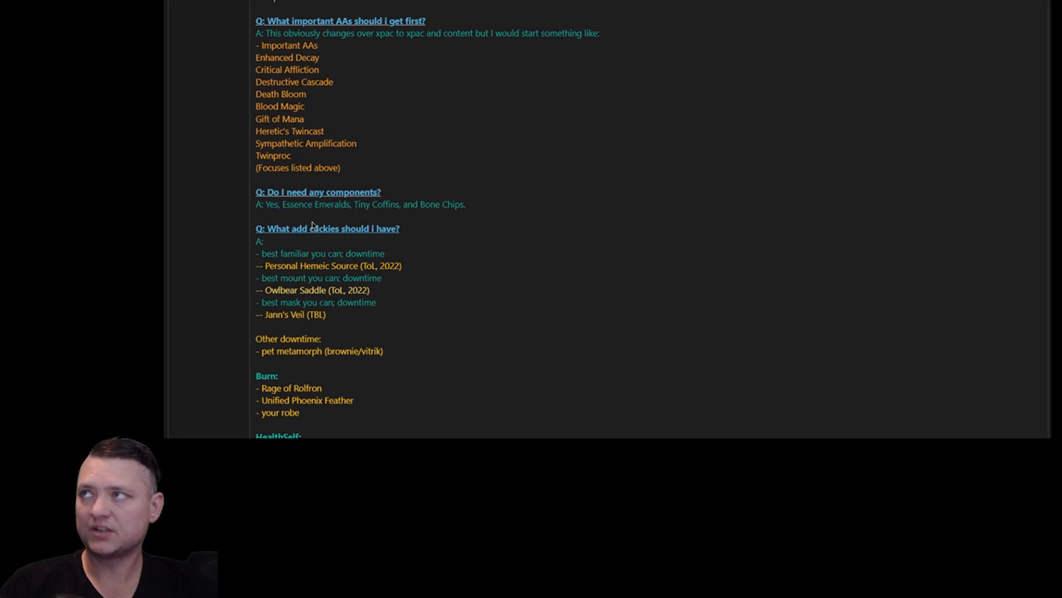
pyautogui.moveTo(390, 225)
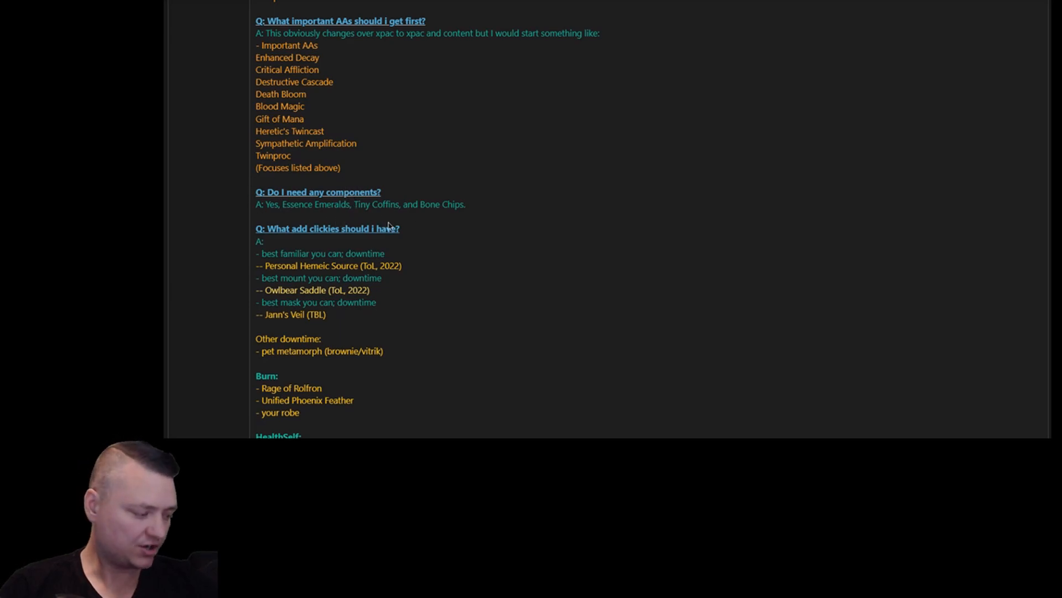
pyautogui.scroll(-3)
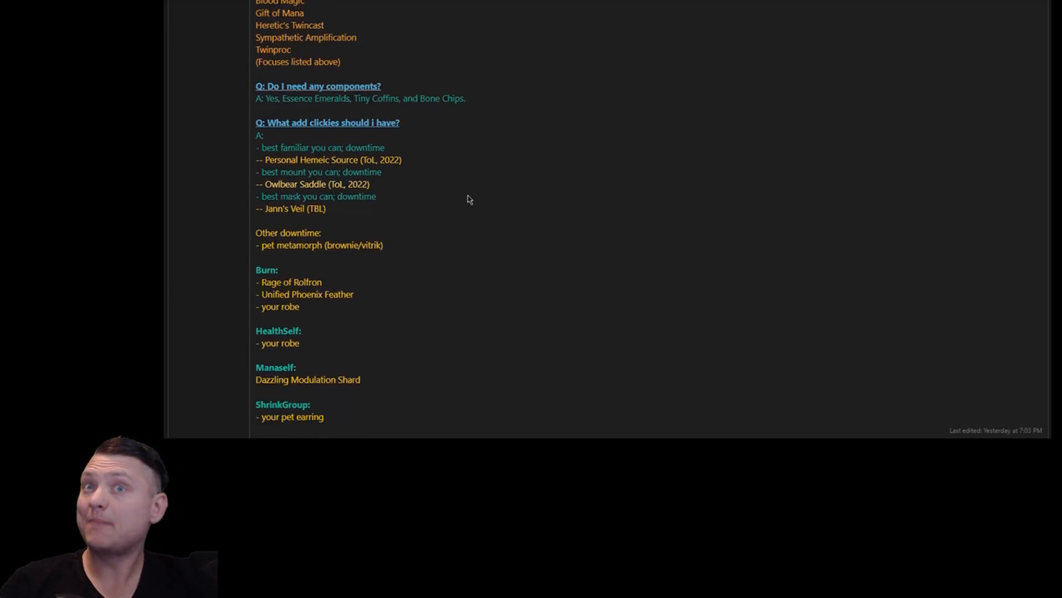
pyautogui.scroll(-3)
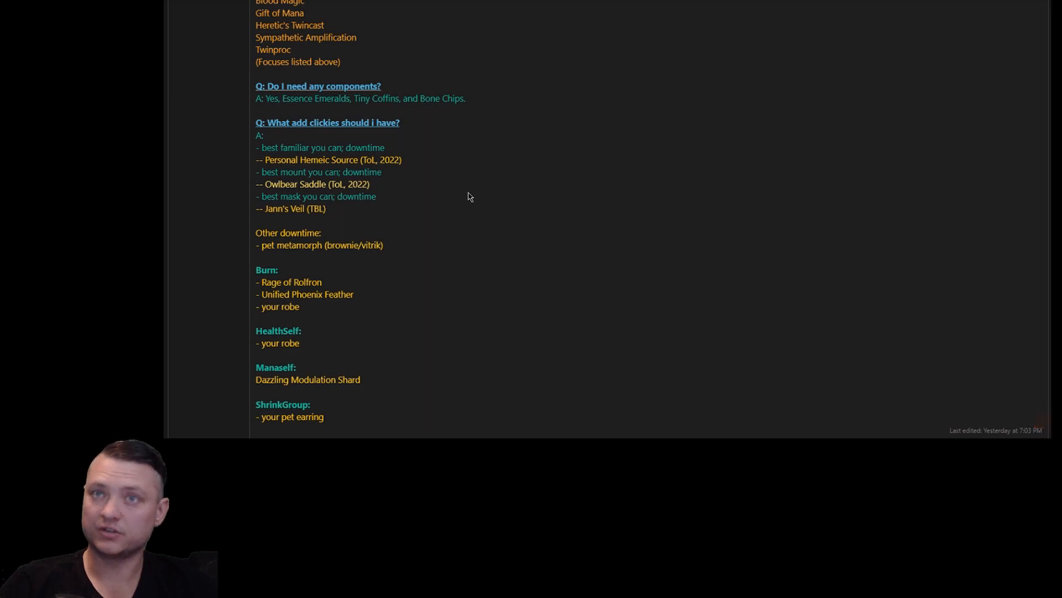
pyautogui.moveTo(414, 160)
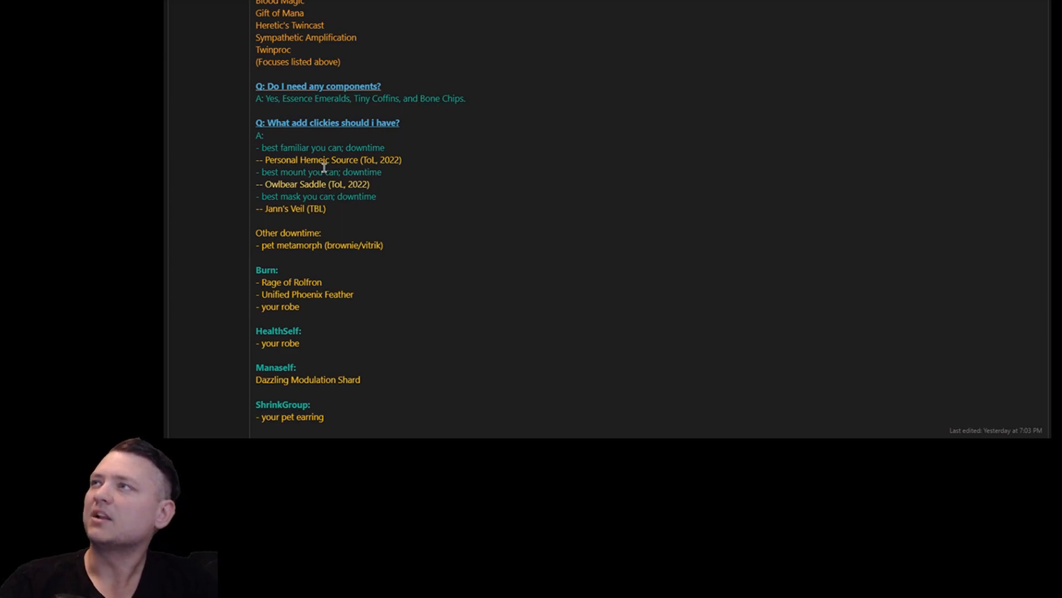
pyautogui.moveTo(406, 163)
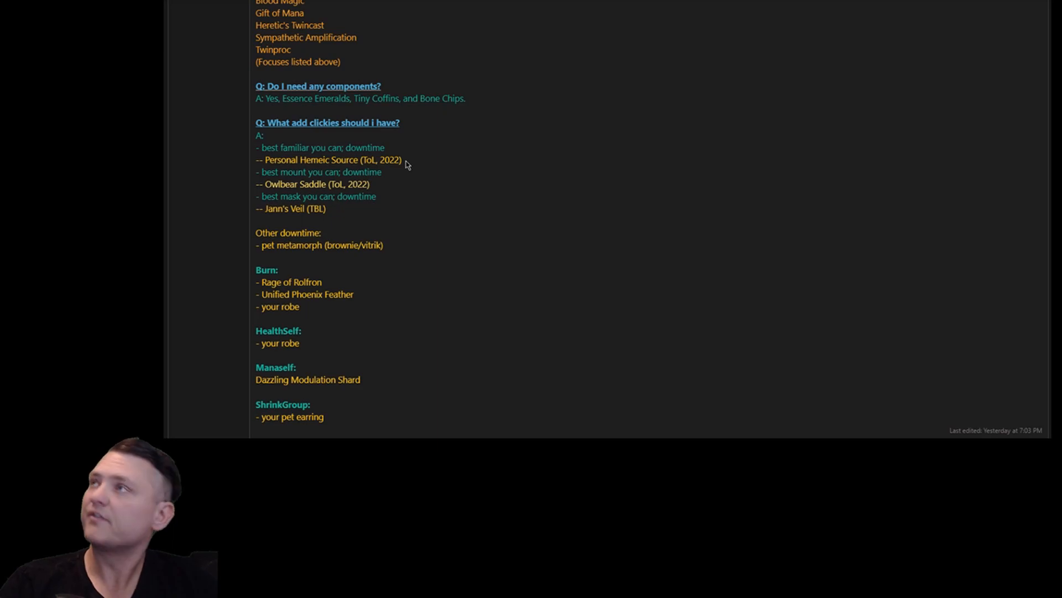
pyautogui.moveTo(323, 184)
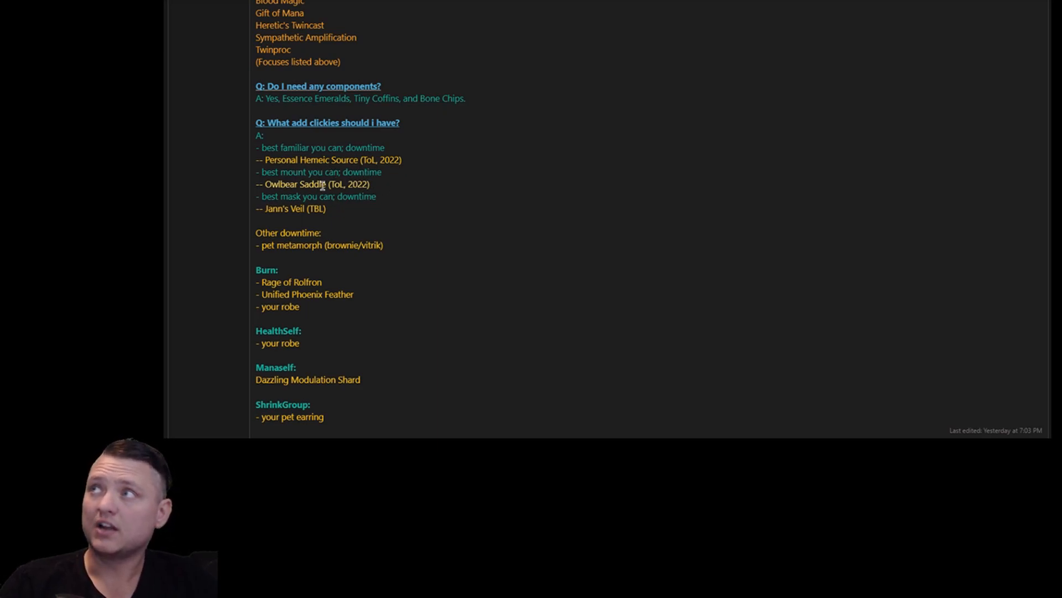
pyautogui.moveTo(420, 215)
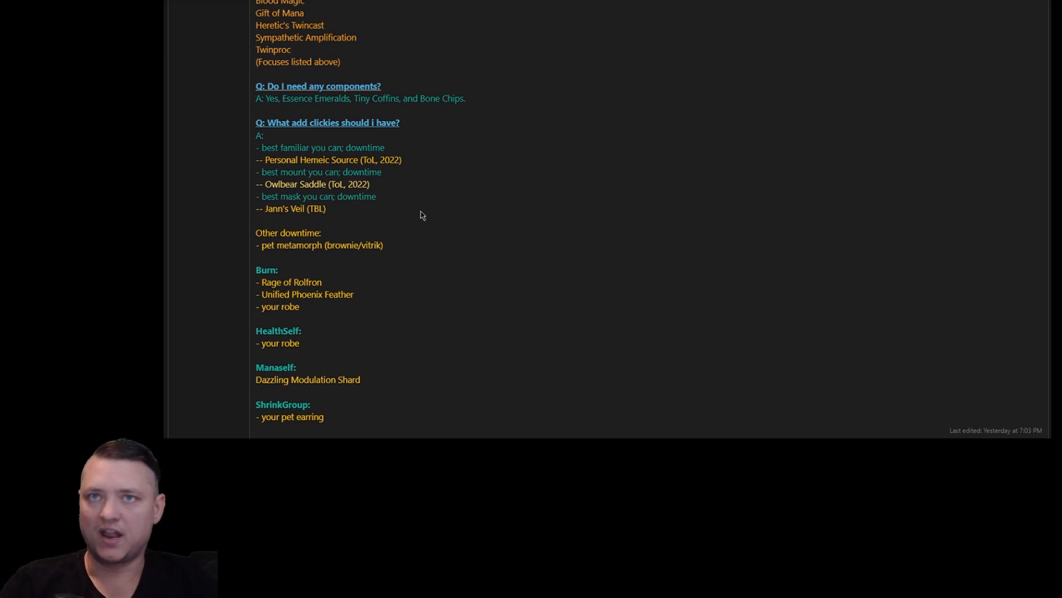
pyautogui.moveTo(426, 208)
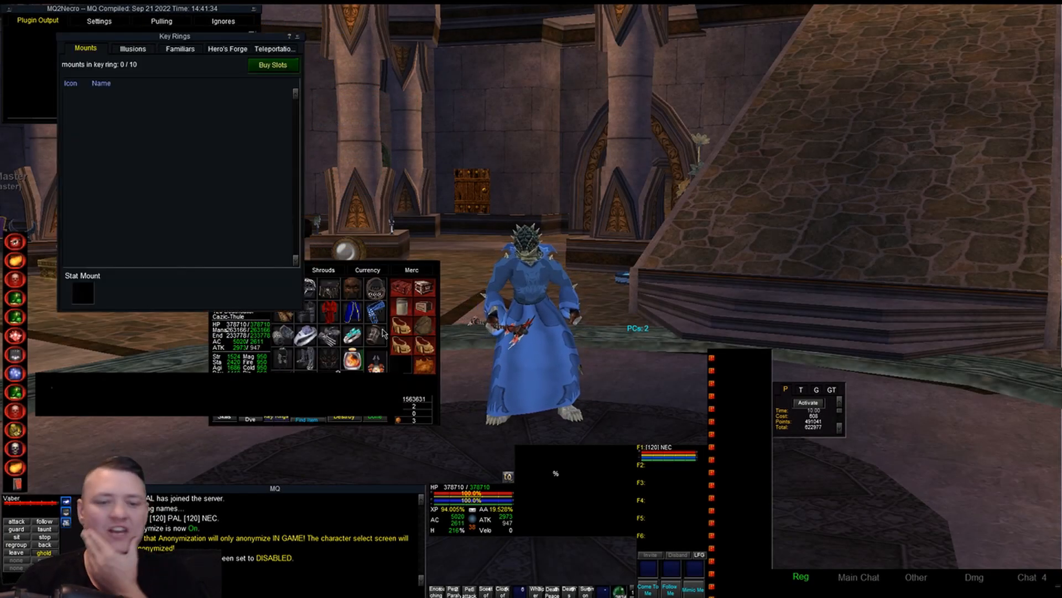
pyautogui.click(180, 48)
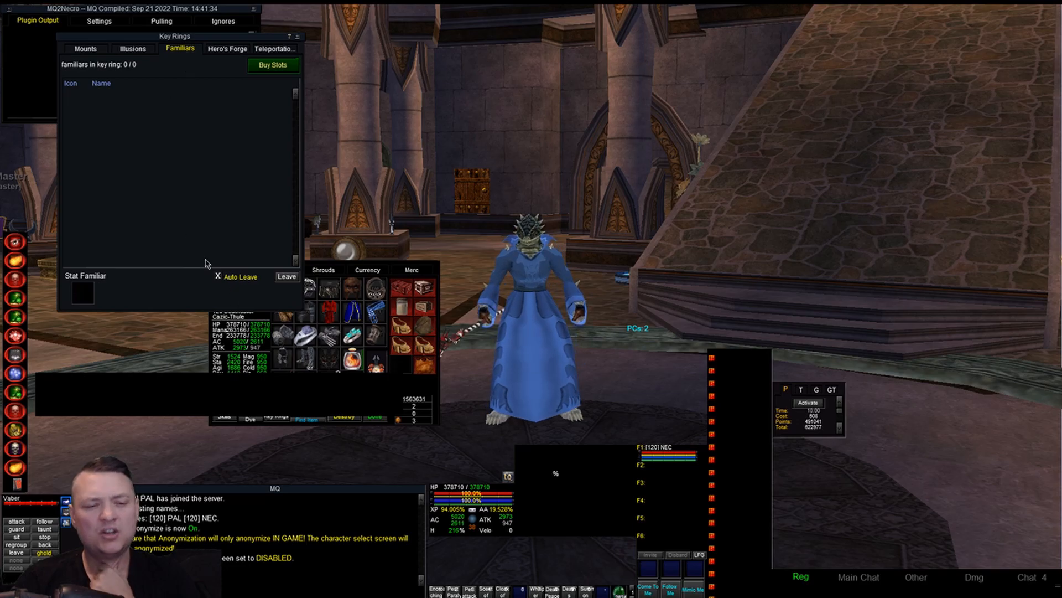
pyautogui.moveTo(247, 188)
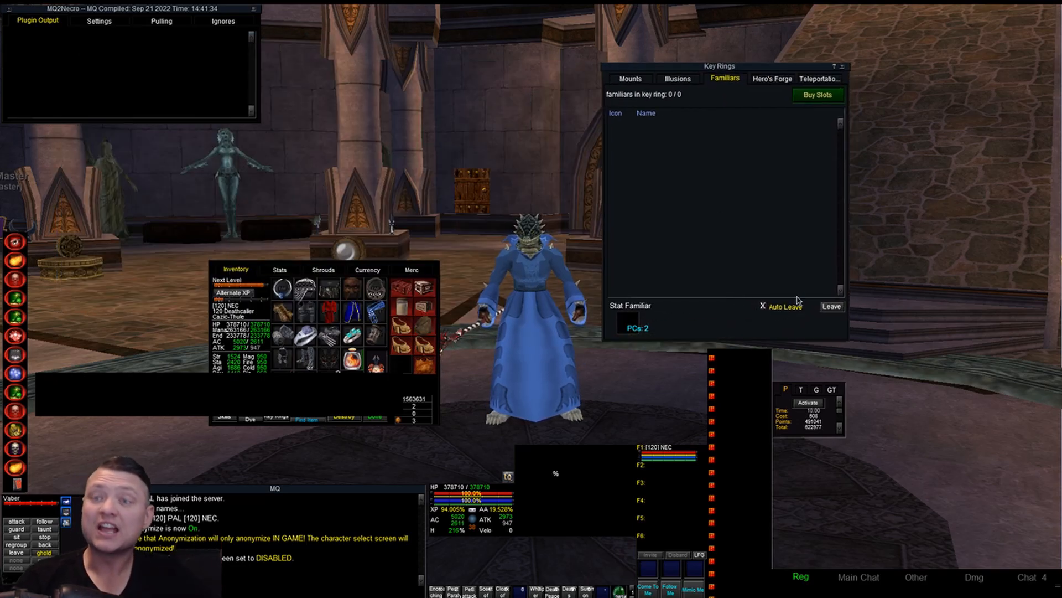
pyautogui.moveTo(737, 166)
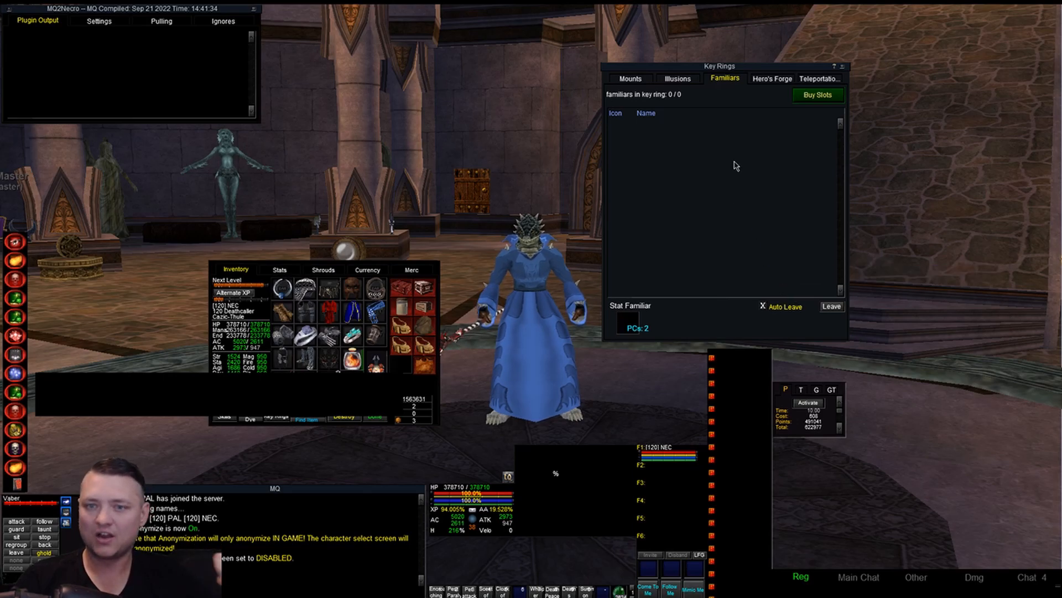
pyautogui.moveTo(599, 135)
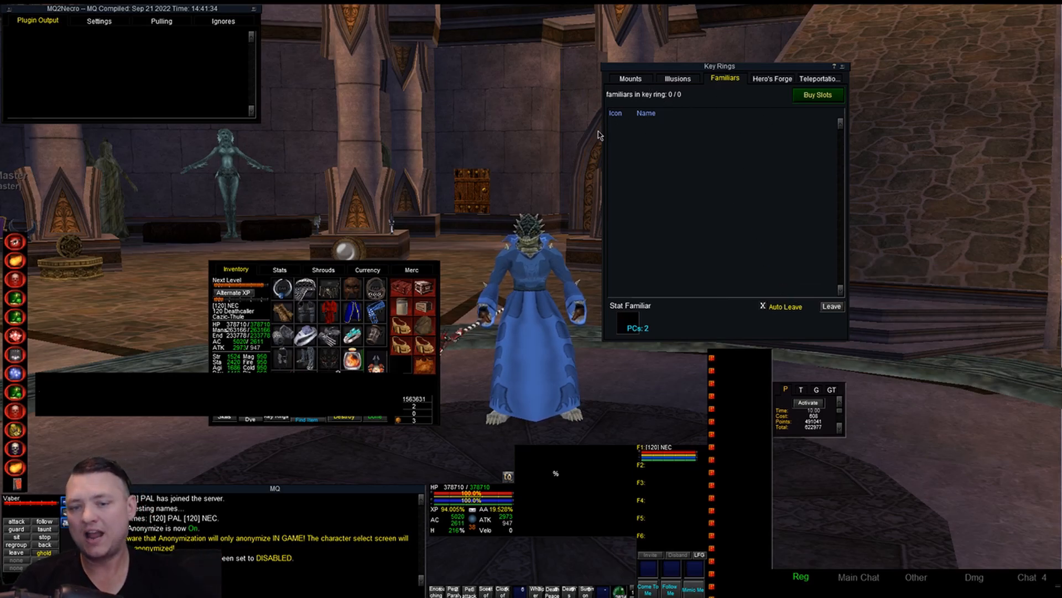
pyautogui.moveTo(664, 90)
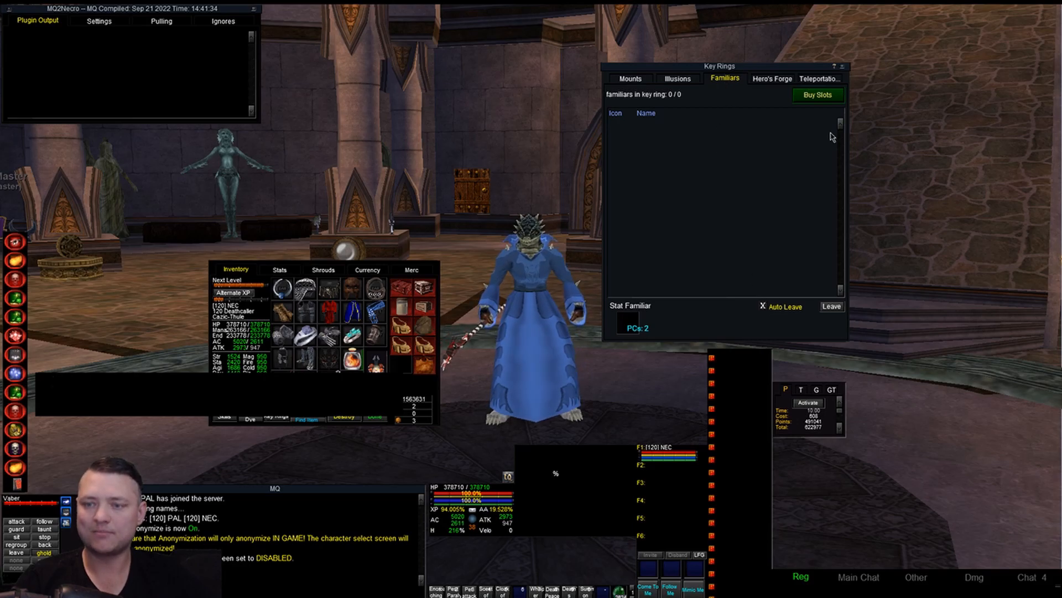
pyautogui.click(843, 66)
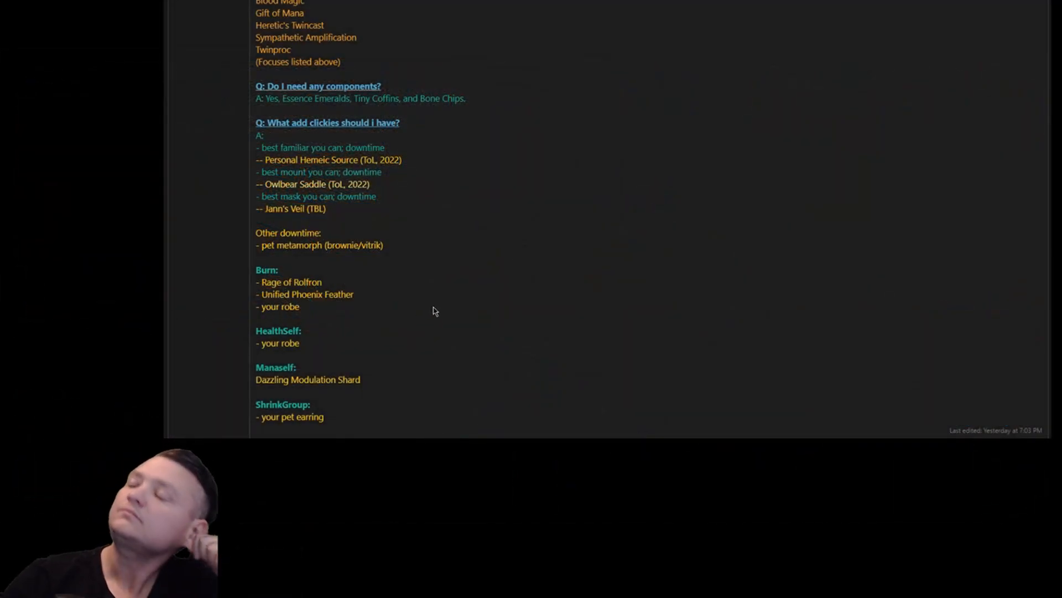
pyautogui.moveTo(417, 246)
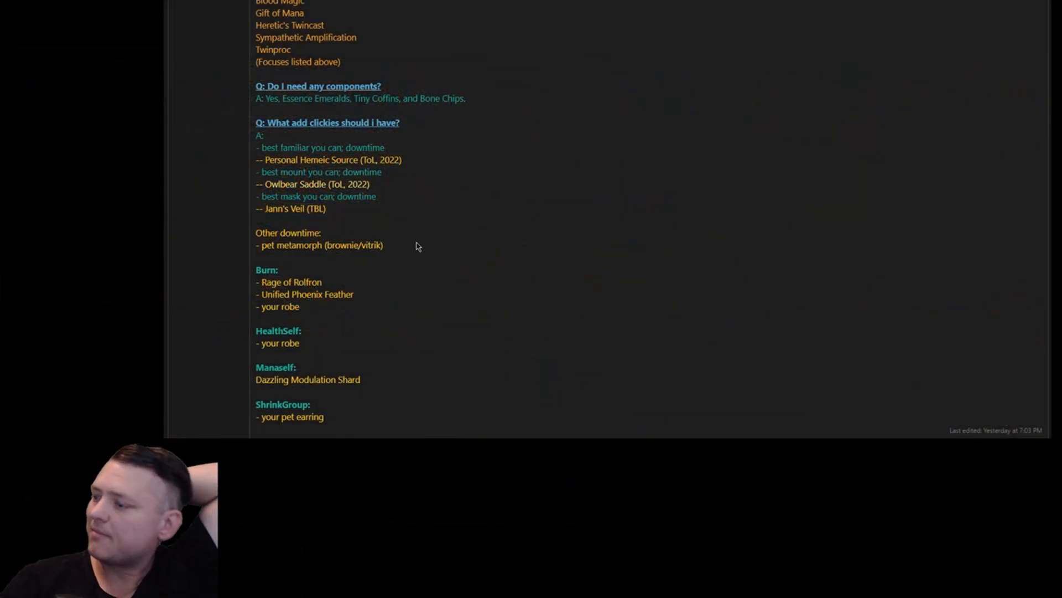
pyautogui.moveTo(389, 254)
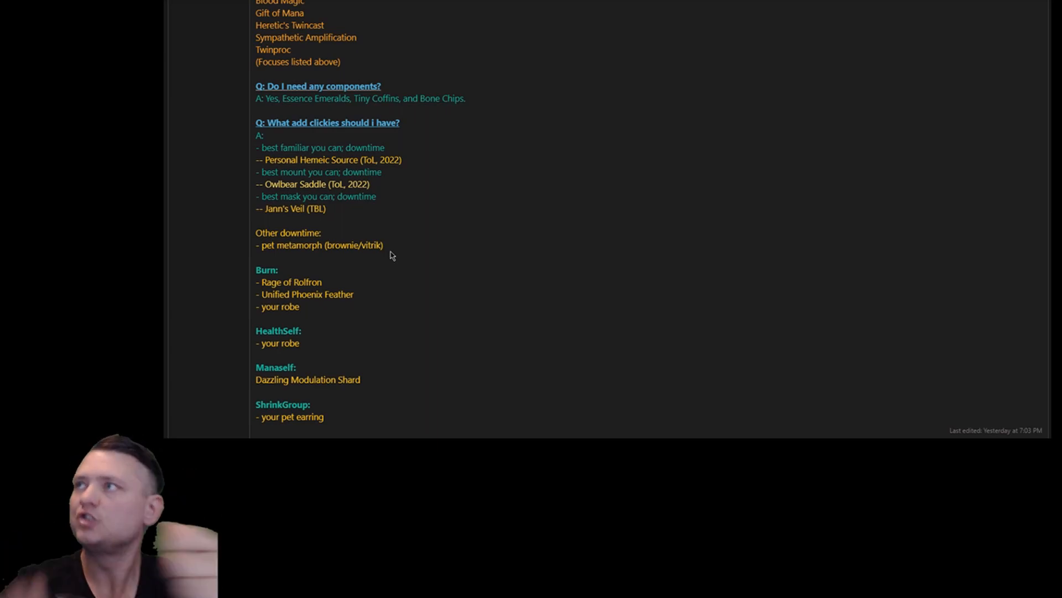
pyautogui.scroll(-3)
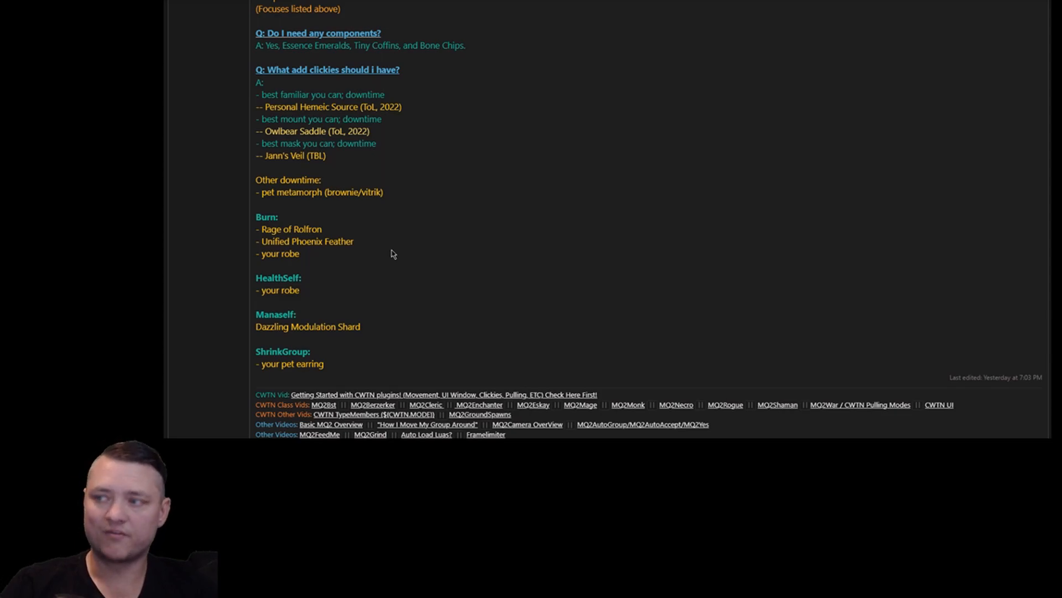
pyautogui.scroll(3)
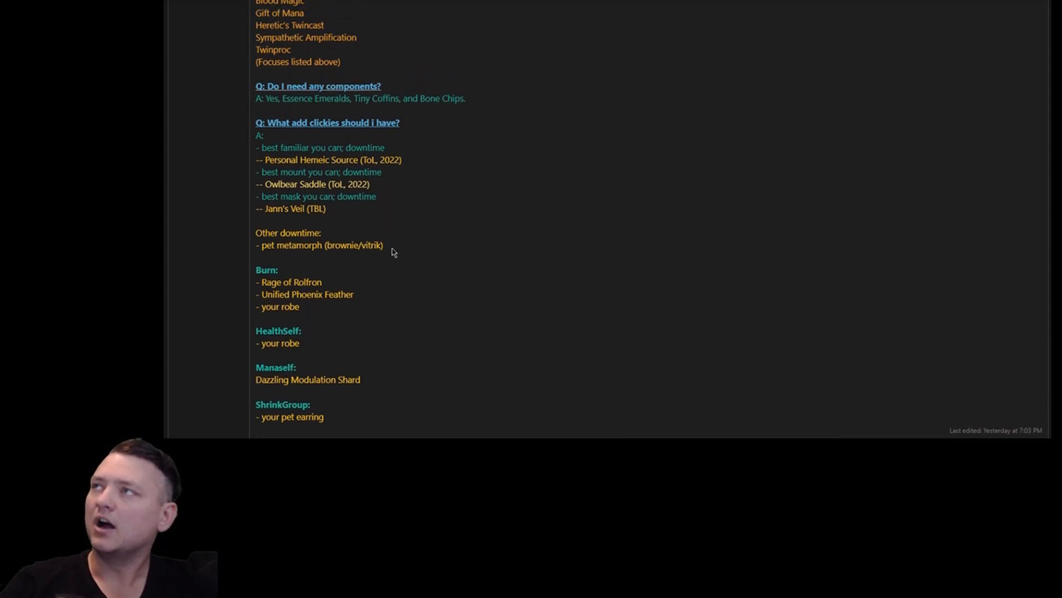
pyautogui.moveTo(435, 263)
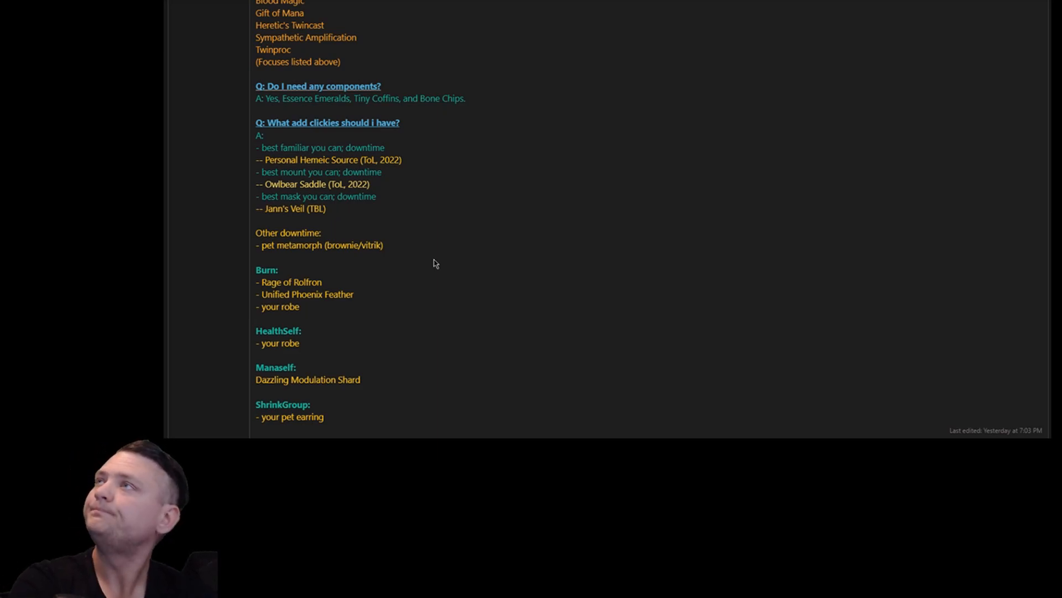
# Return to the focus answer and briefly highlight the Mortiferous Wounds entry.
pyautogui.scroll(3)
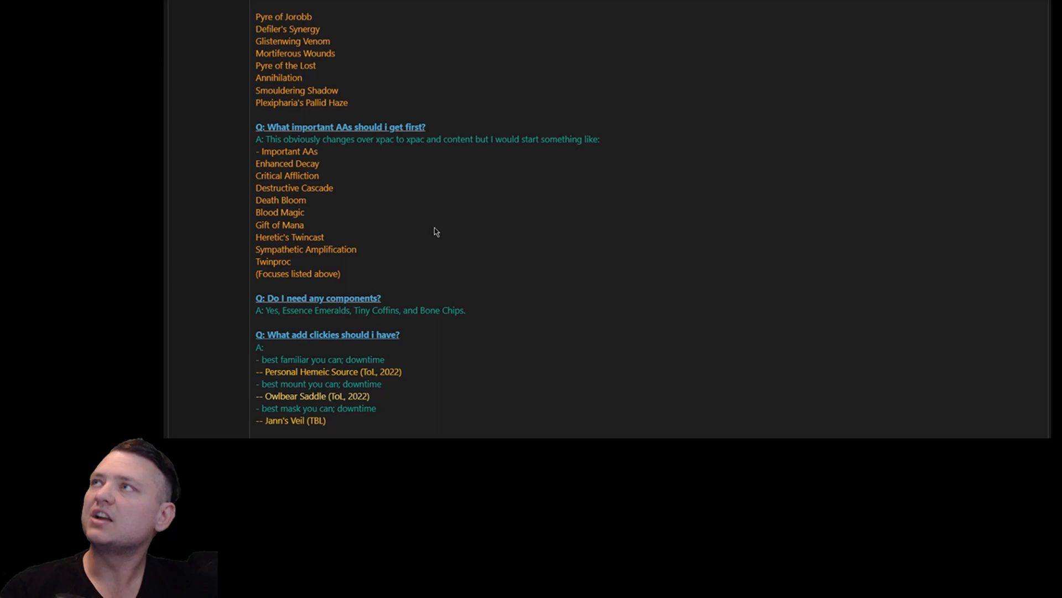
pyautogui.scroll(3)
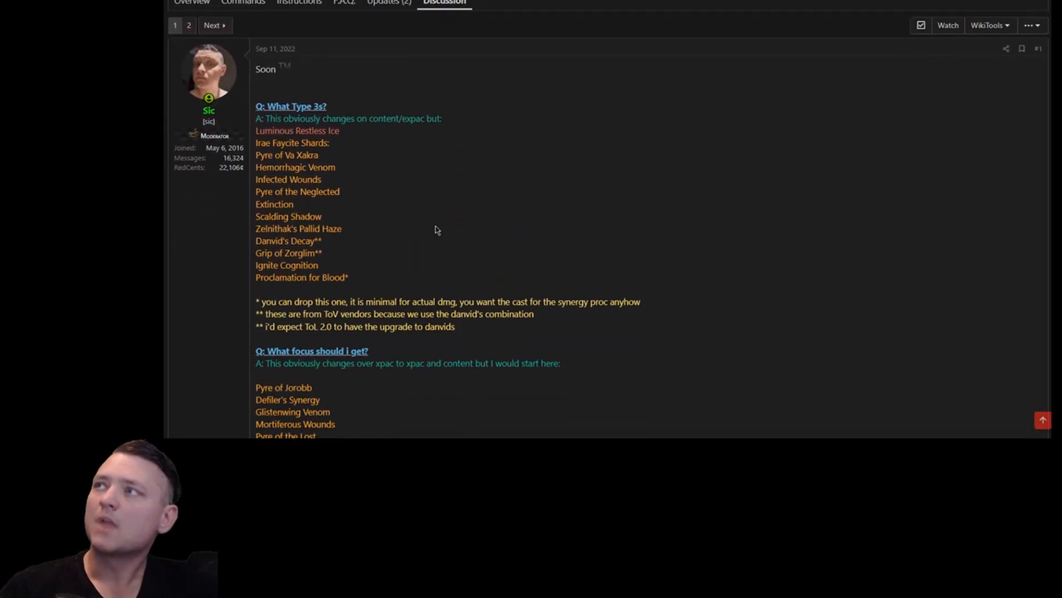
pyautogui.scroll(-3)
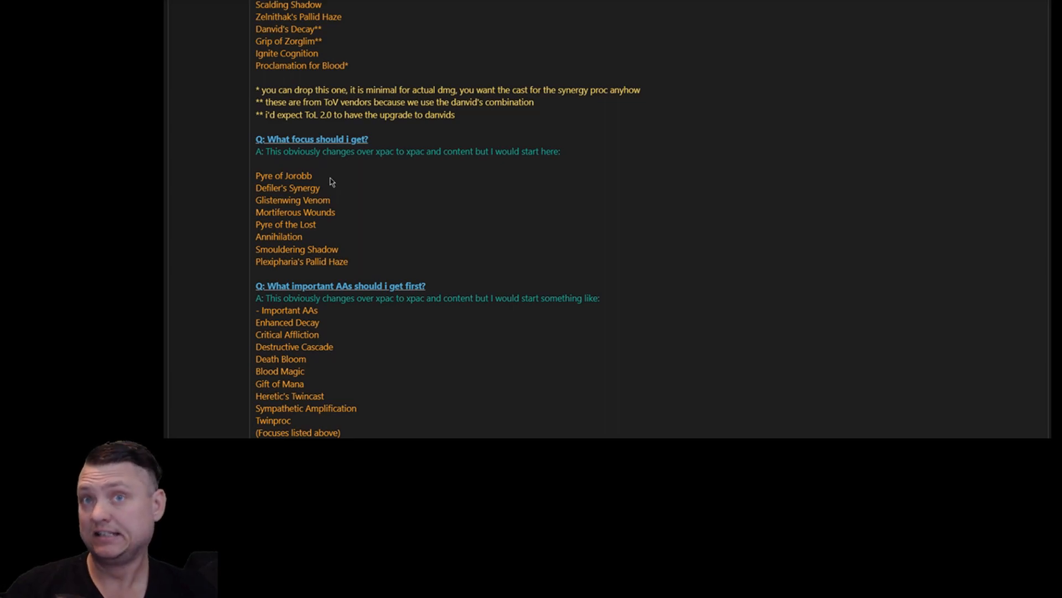
pyautogui.doubleClick(283, 175)
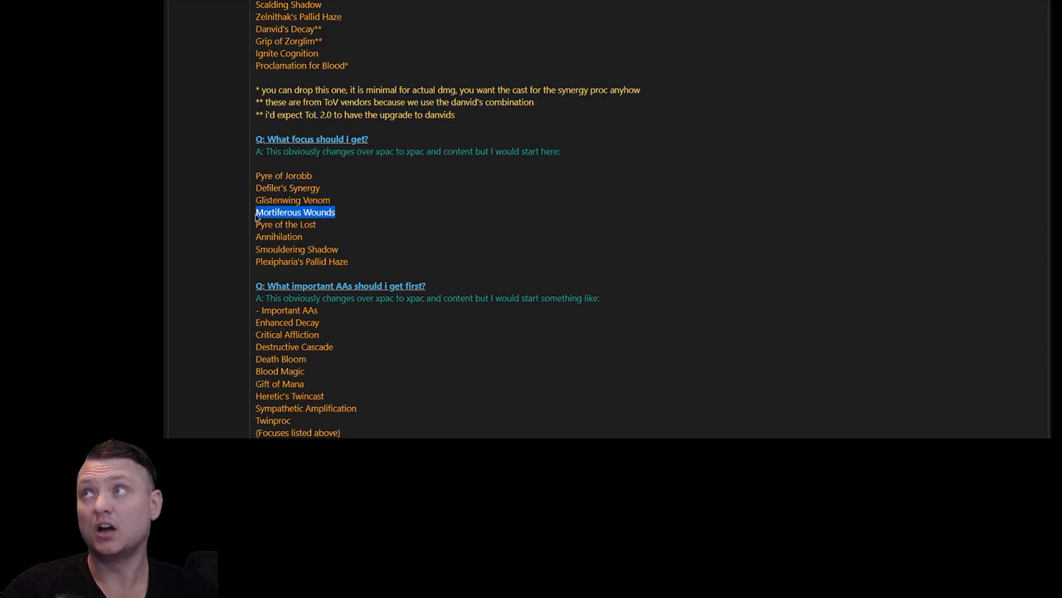
pyautogui.click(295, 211)
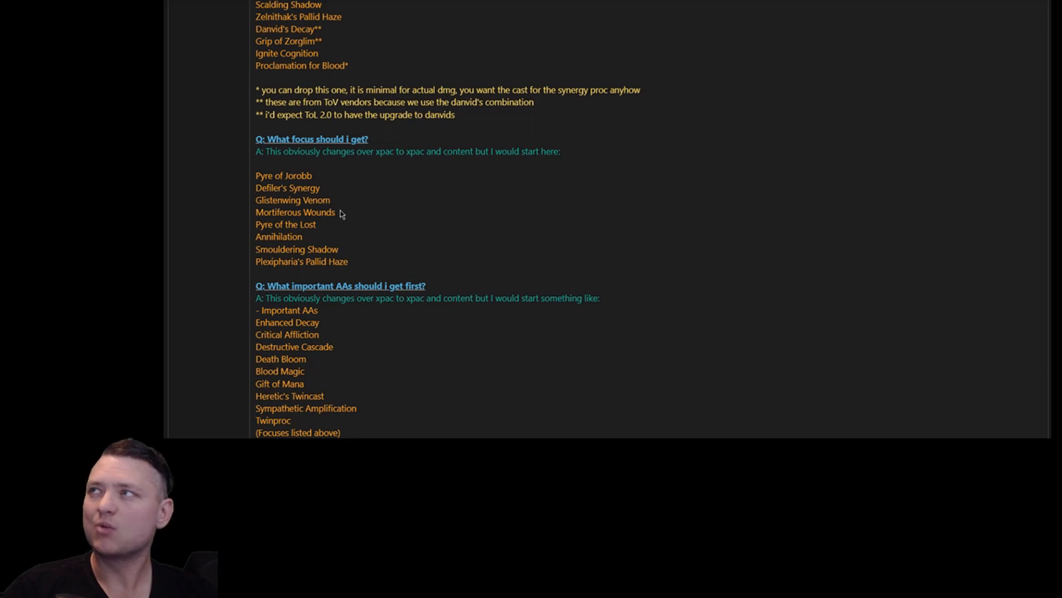
pyautogui.moveTo(314, 178)
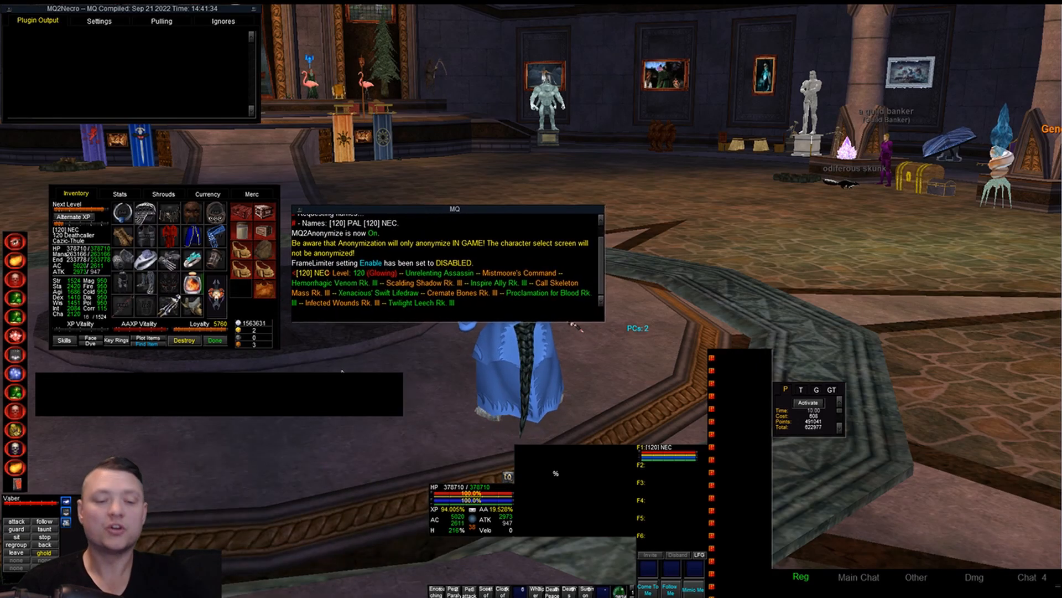
# Run the /status report and drag the inventory window aside to reveal memorized spells.
pyautogui.write('/sttaut')
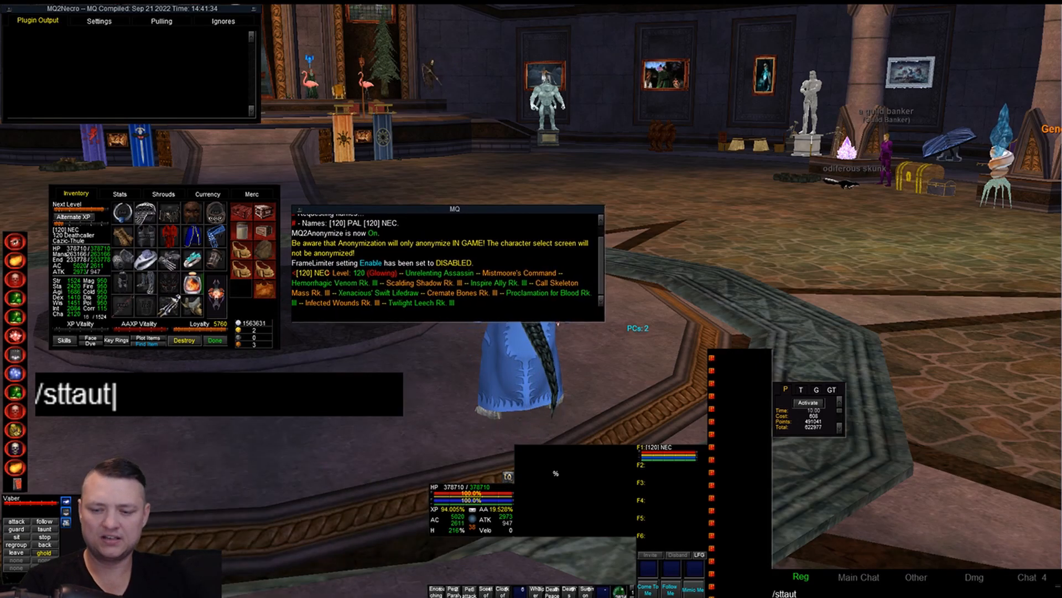
pyautogui.press('BackSpace')
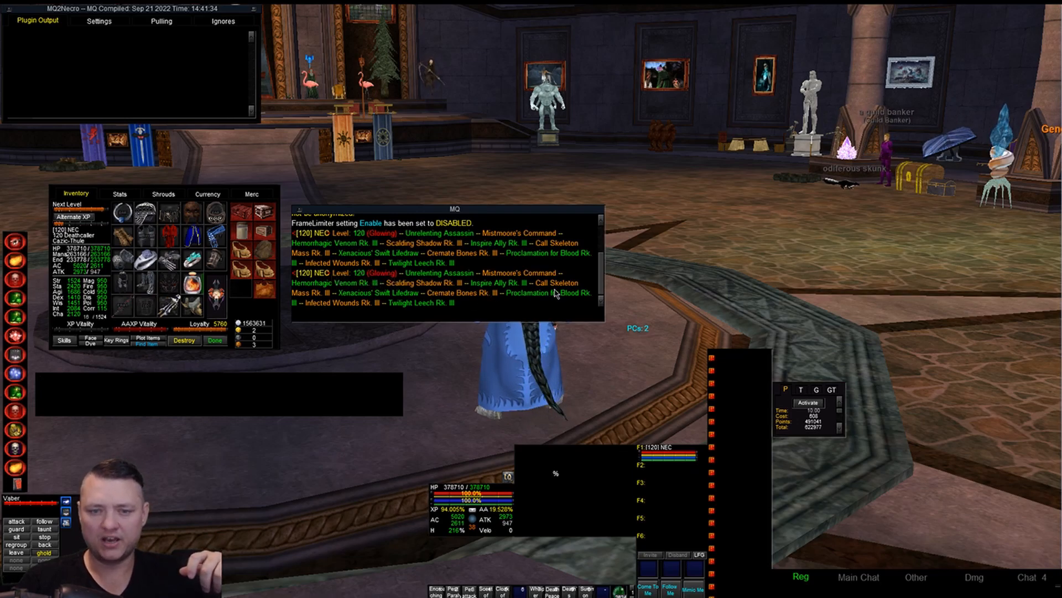
pyautogui.moveTo(335, 315)
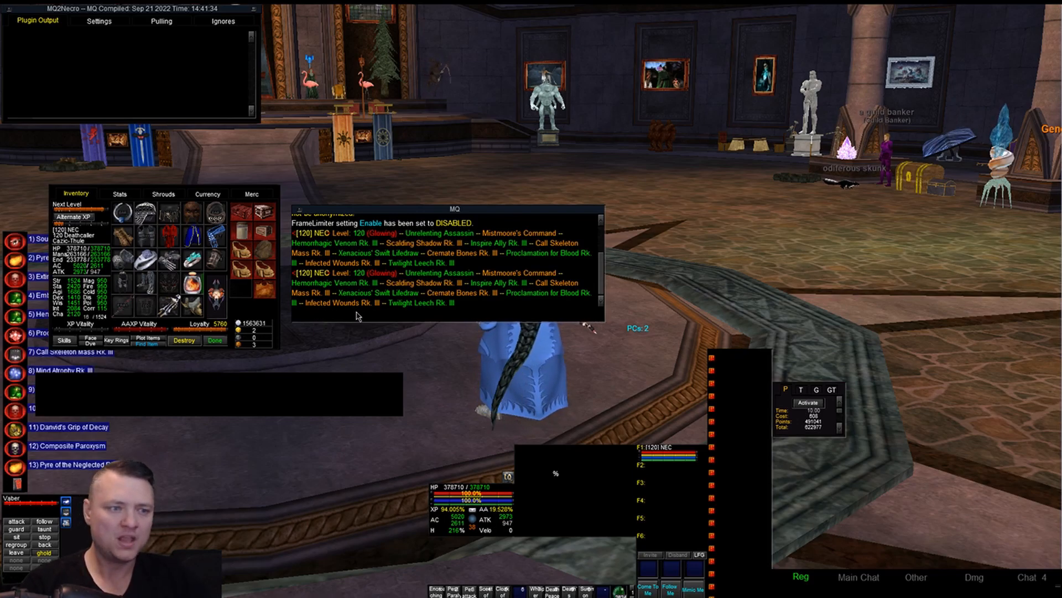
pyautogui.moveTo(76, 193); pyautogui.dragTo(332, 98)
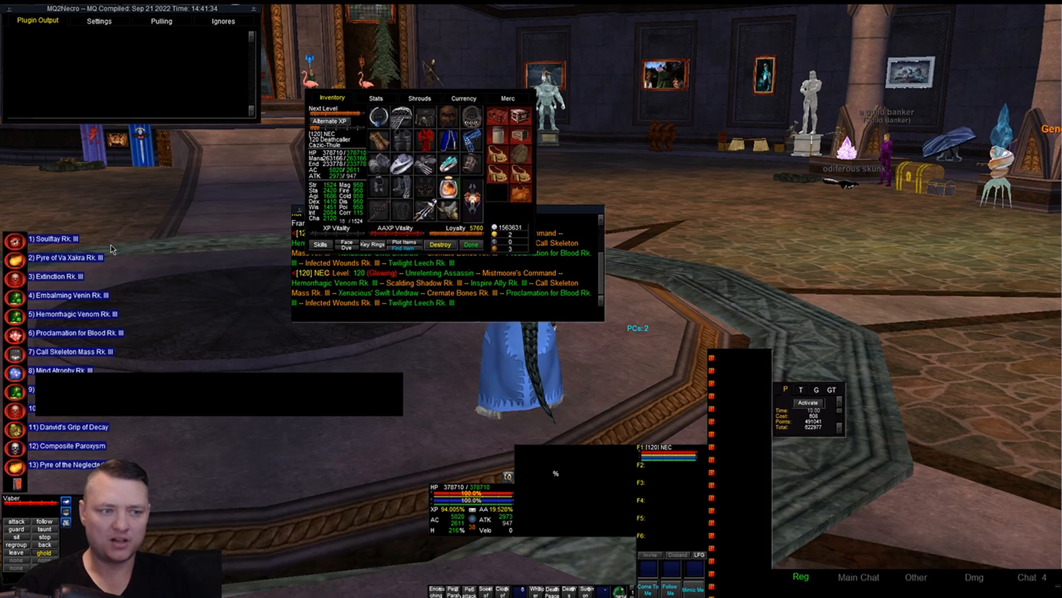
# Look up the character's spell with '/status spell pyre of va'.
pyautogui.write('/status')
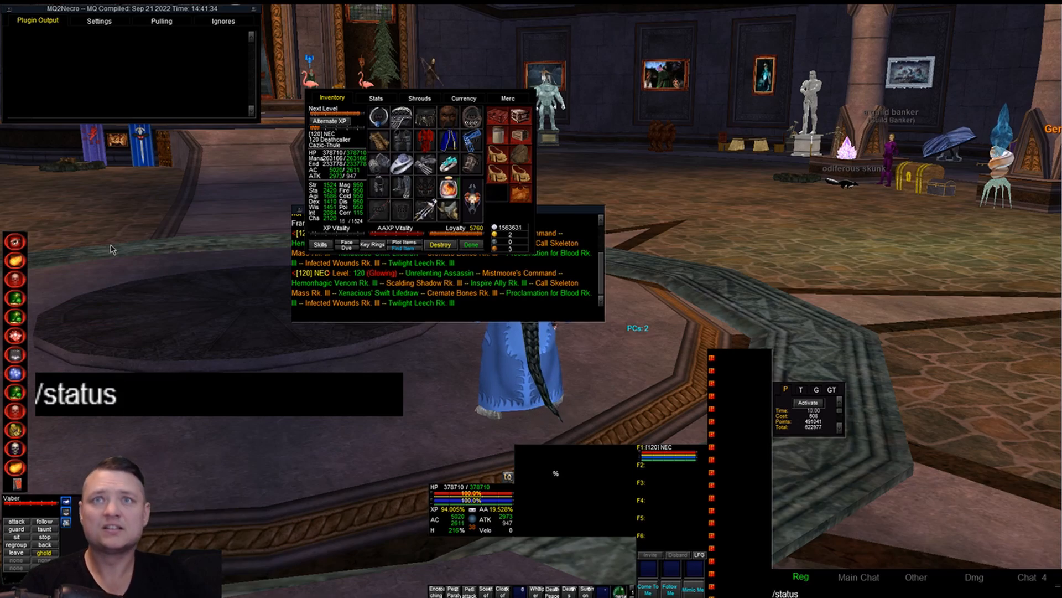
pyautogui.write('spell pyre o')
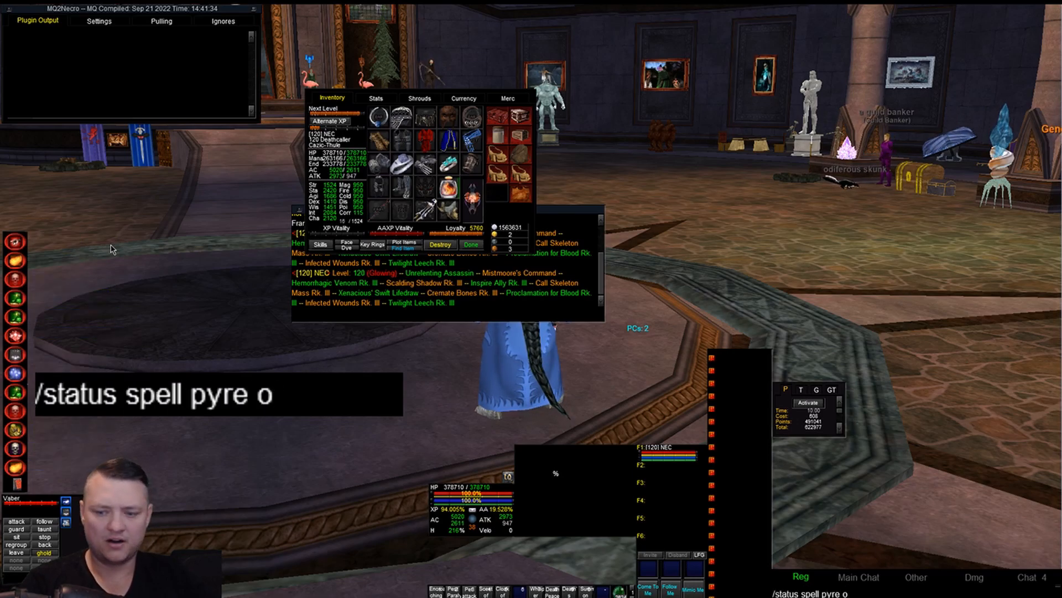
pyautogui.write('f va')
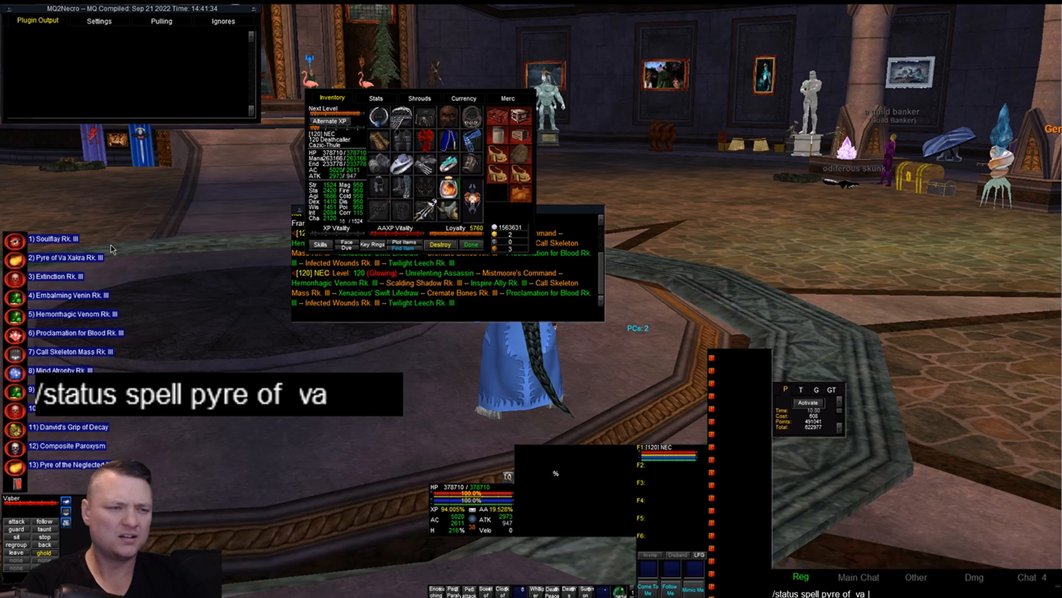
pyautogui.press('Return')
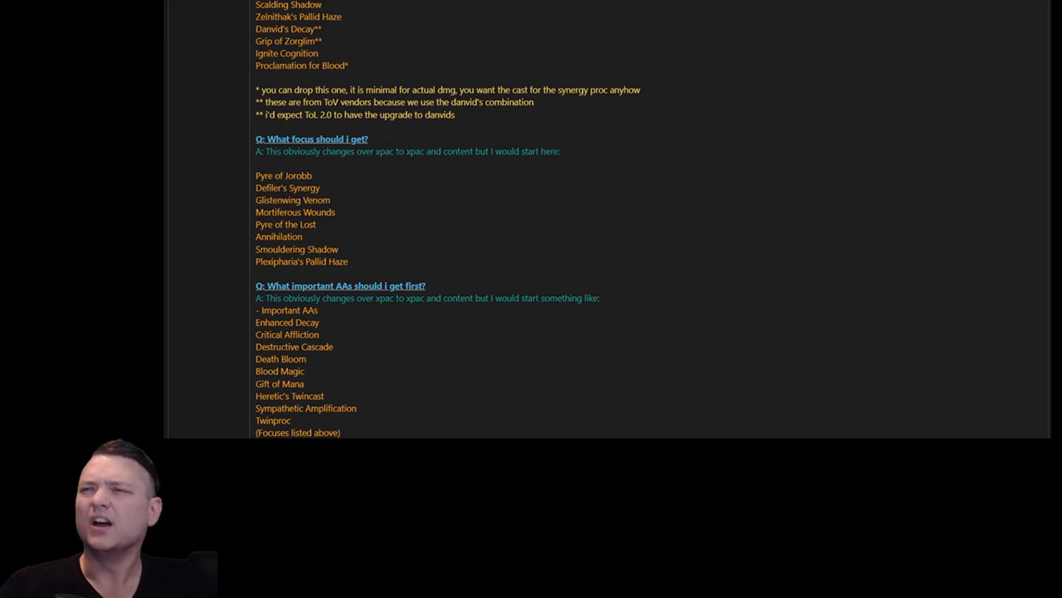
# Scroll the FAQ post back up toward the 'What Type 3s?' section.
pyautogui.scroll(3)
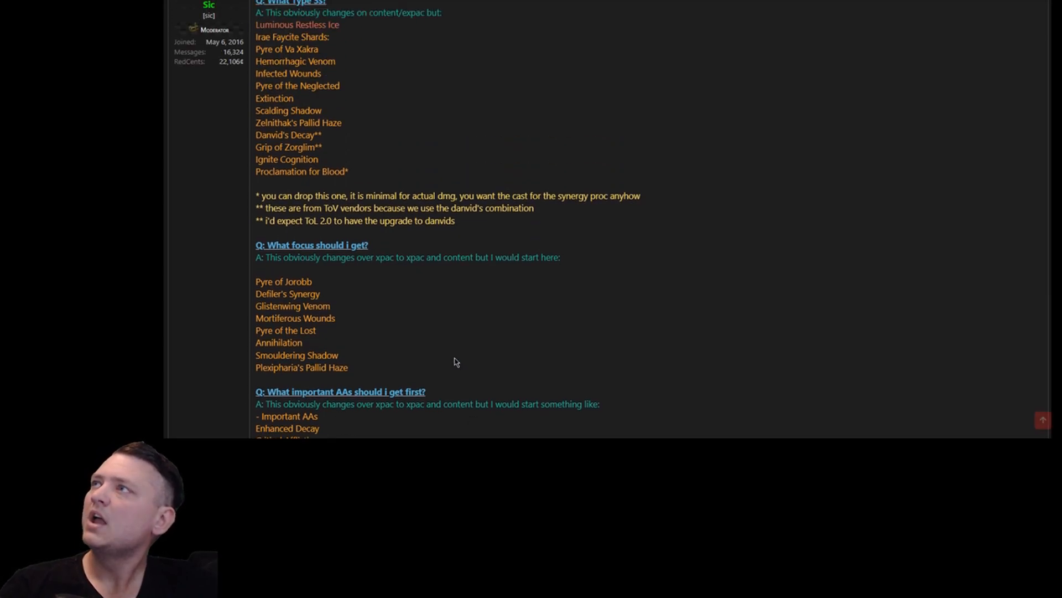
pyautogui.scroll(3)
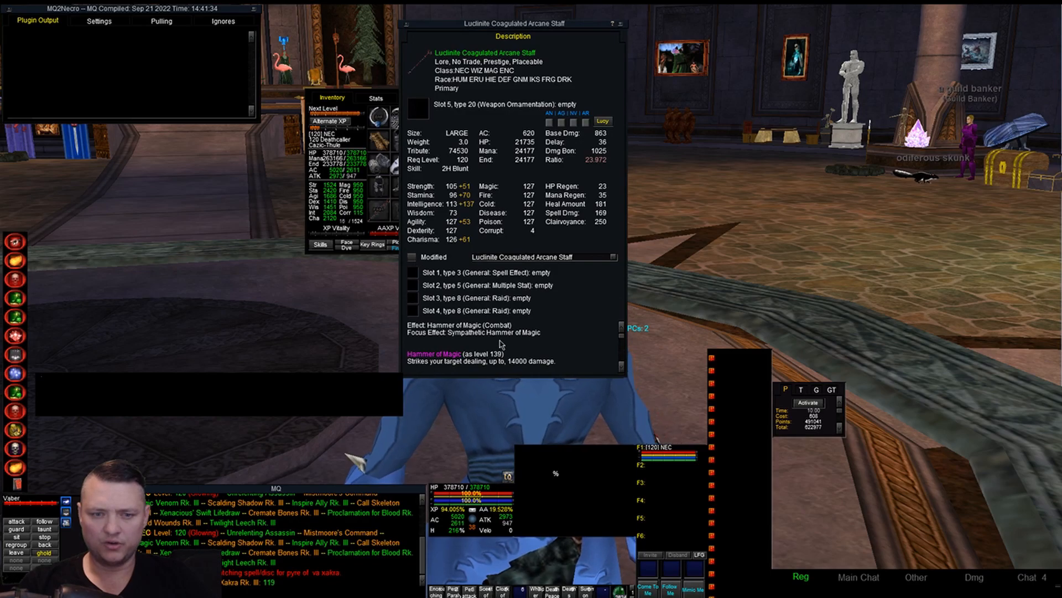
pyautogui.moveTo(563, 306)
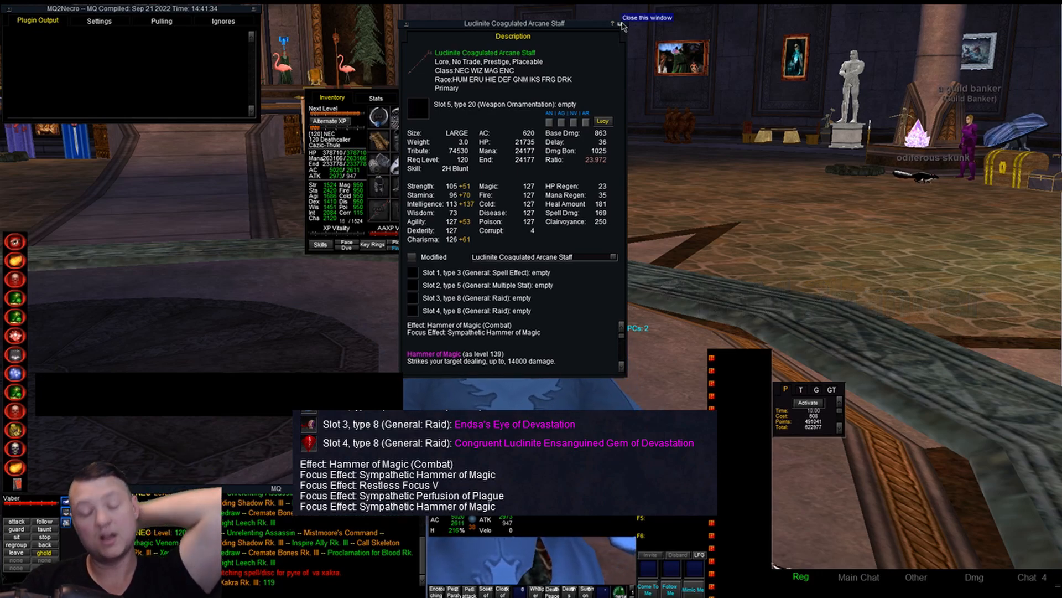
pyautogui.moveTo(488, 301)
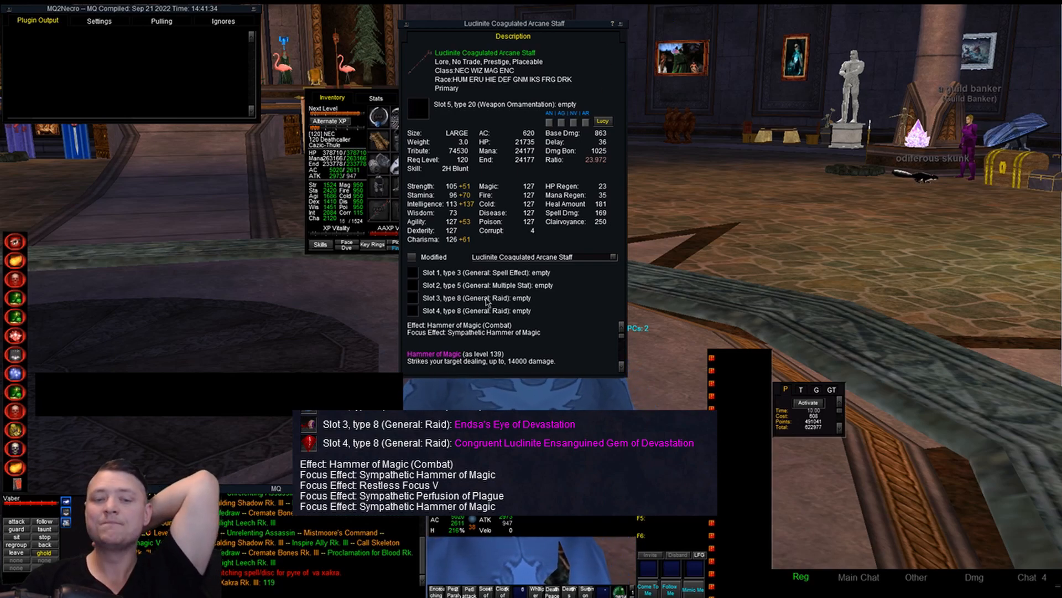